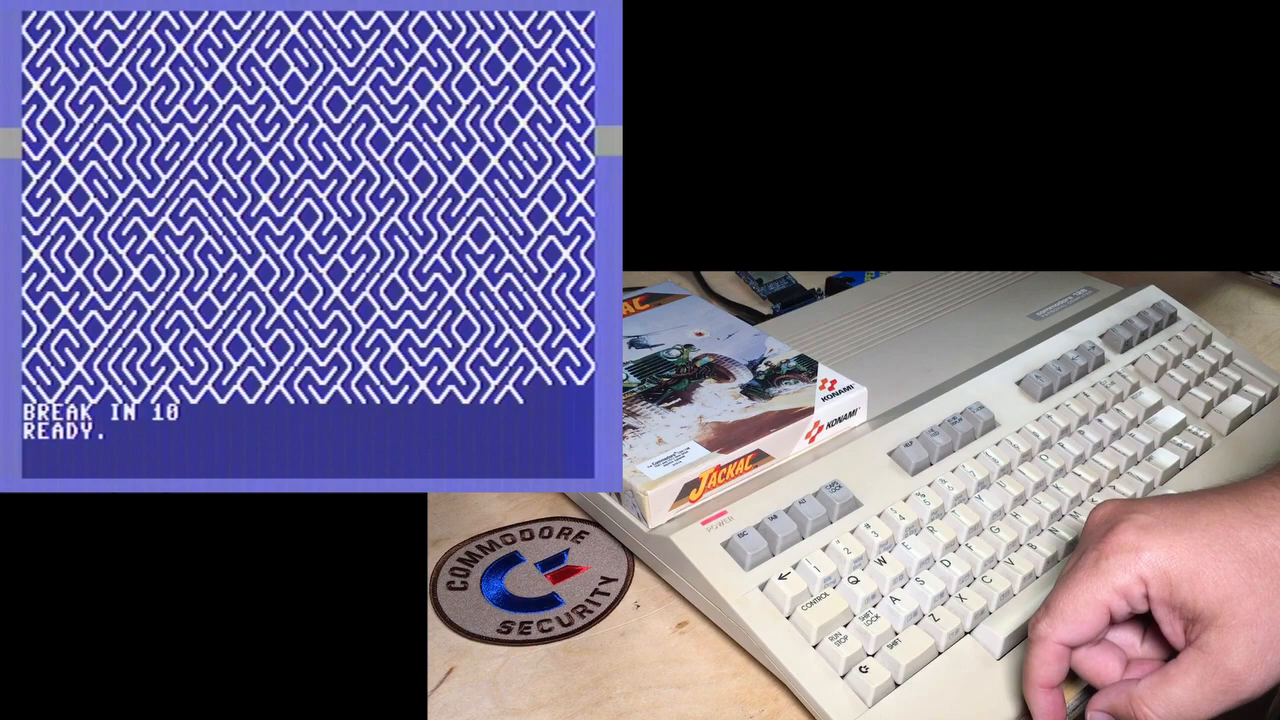
# Enter the maze line 10 PRINTCHR$(205.5+RND(1));:GOTO10, run it, then stop it.
pyautogui.write('10 PRINTCHR$(205.5+RND(1));:GOTO10')
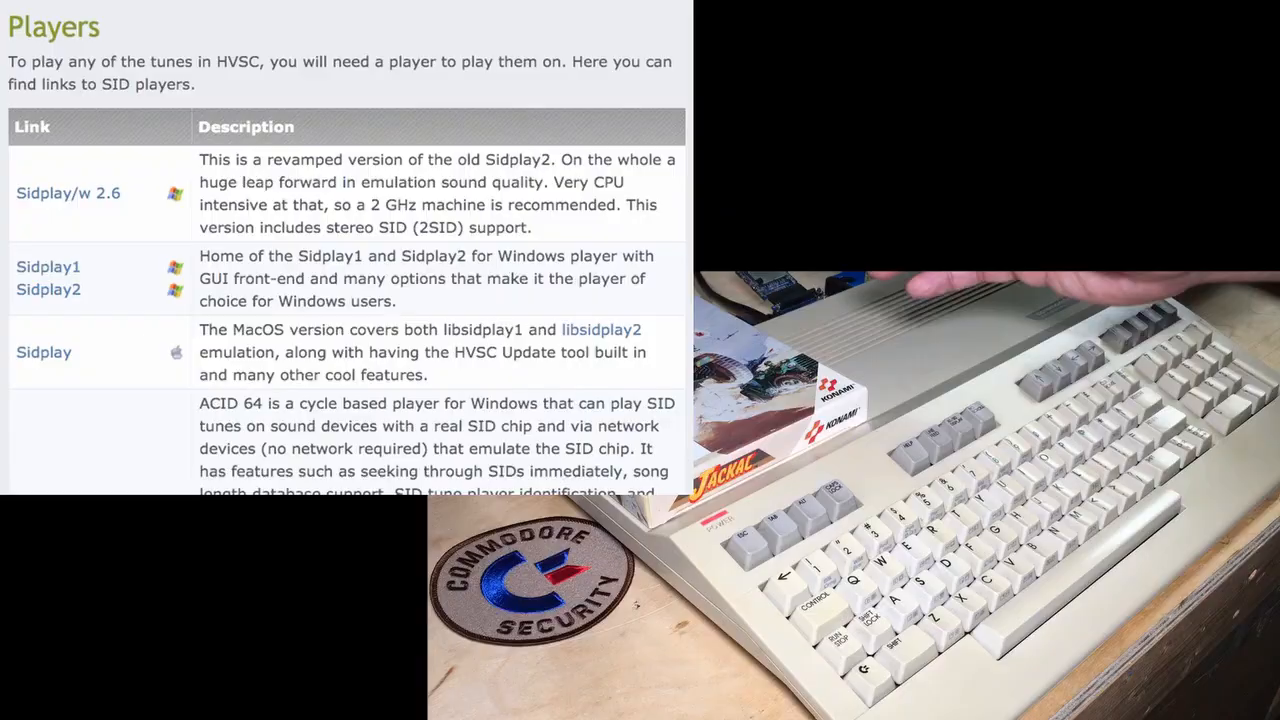
pyautogui.scroll(-3)
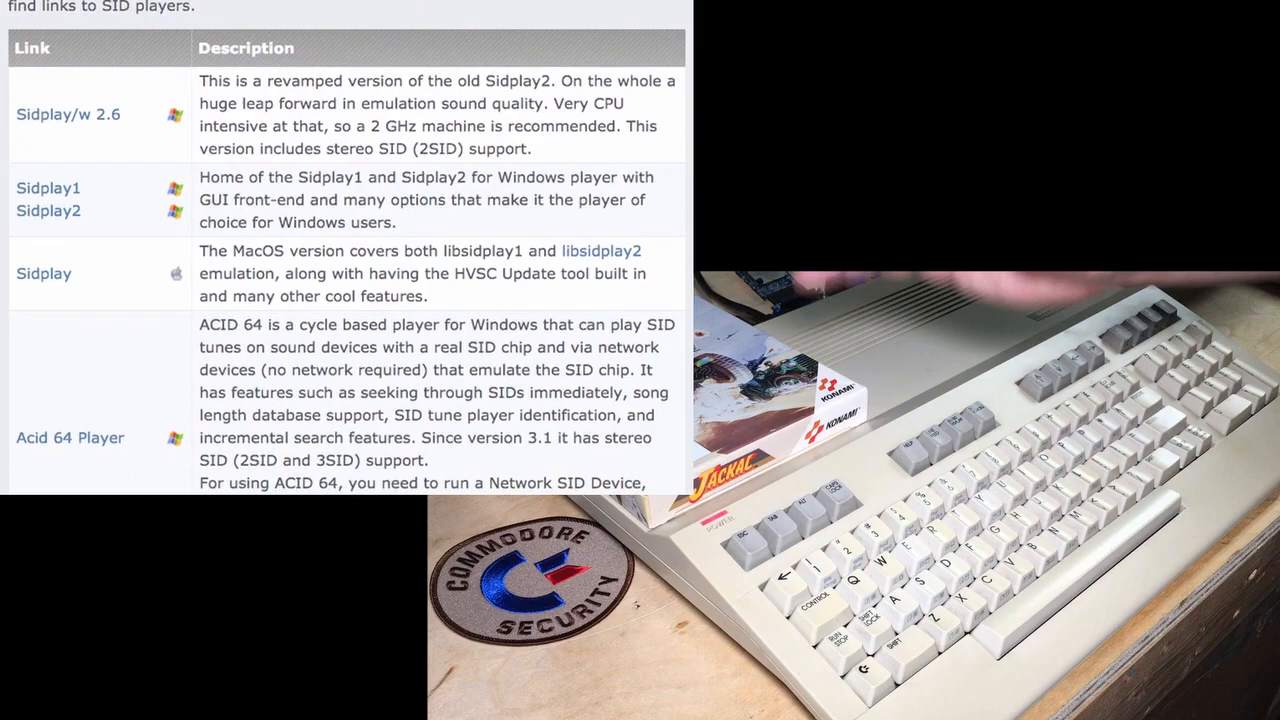
pyautogui.scroll(-3)
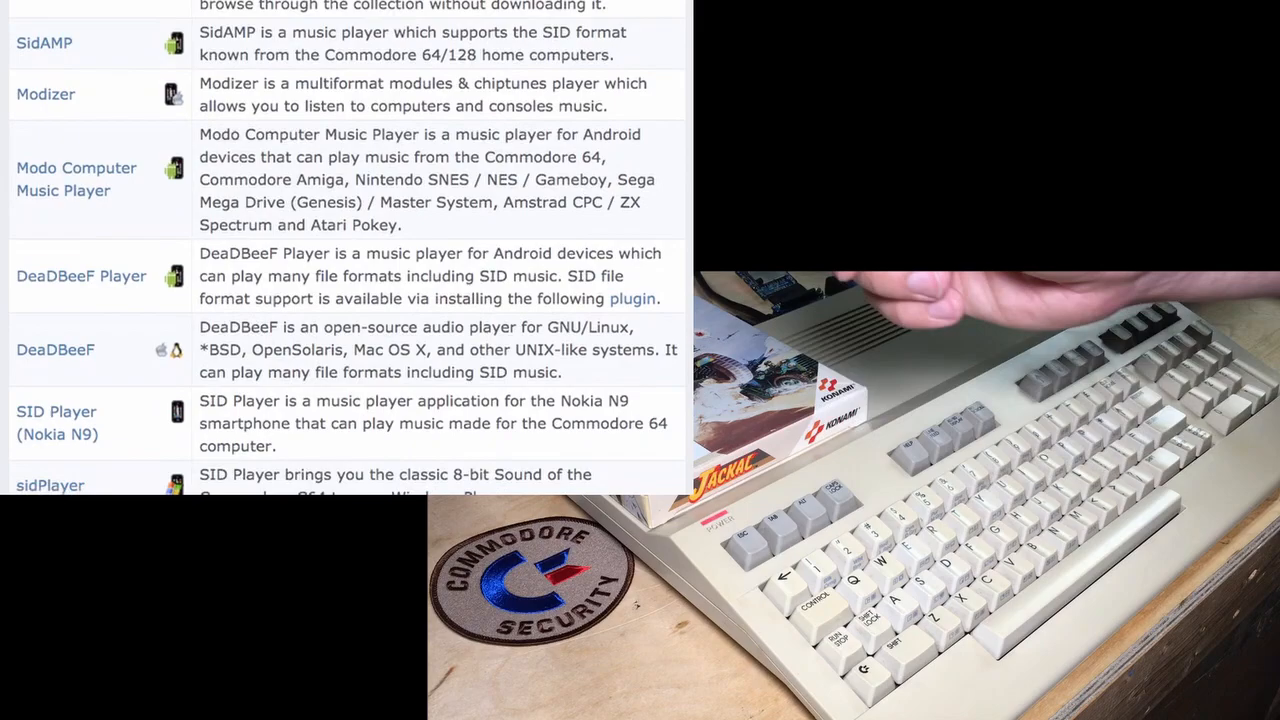
pyautogui.scroll(-3)
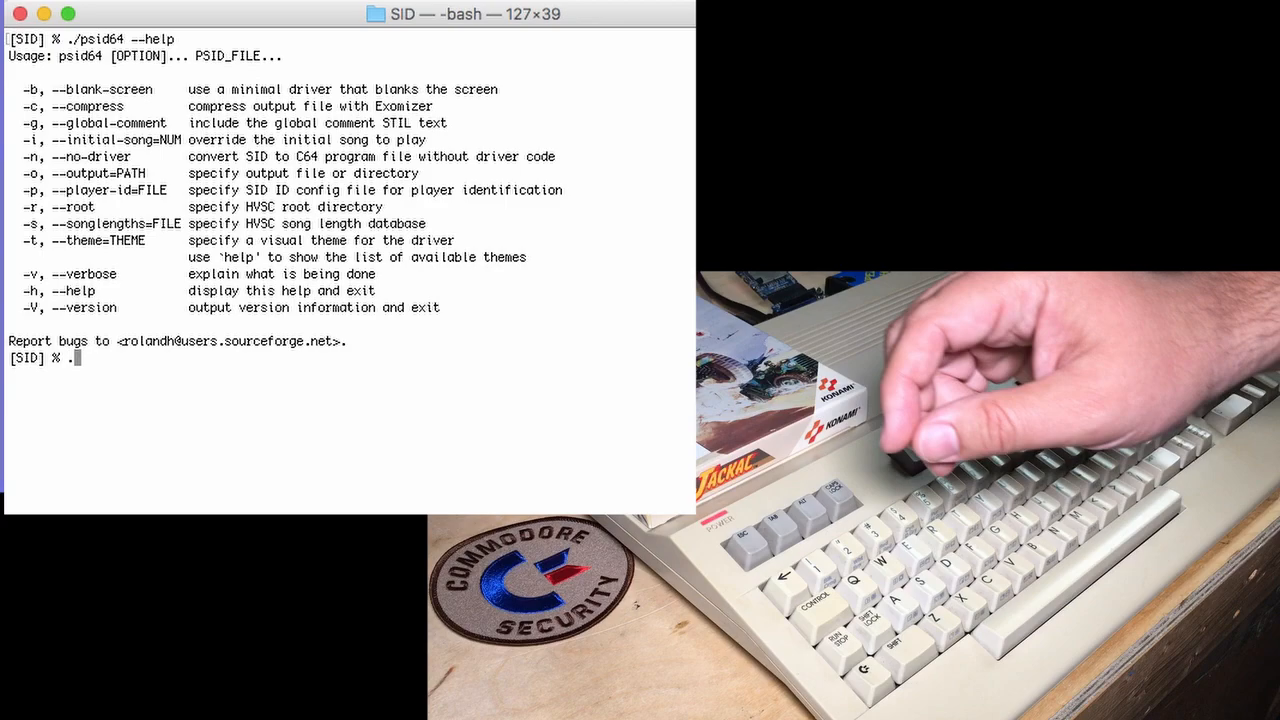
# Run psid64 with -n -v on the SID file for a driverless, verbose conversion.
pyautogui.write('./psid64 -n -v')
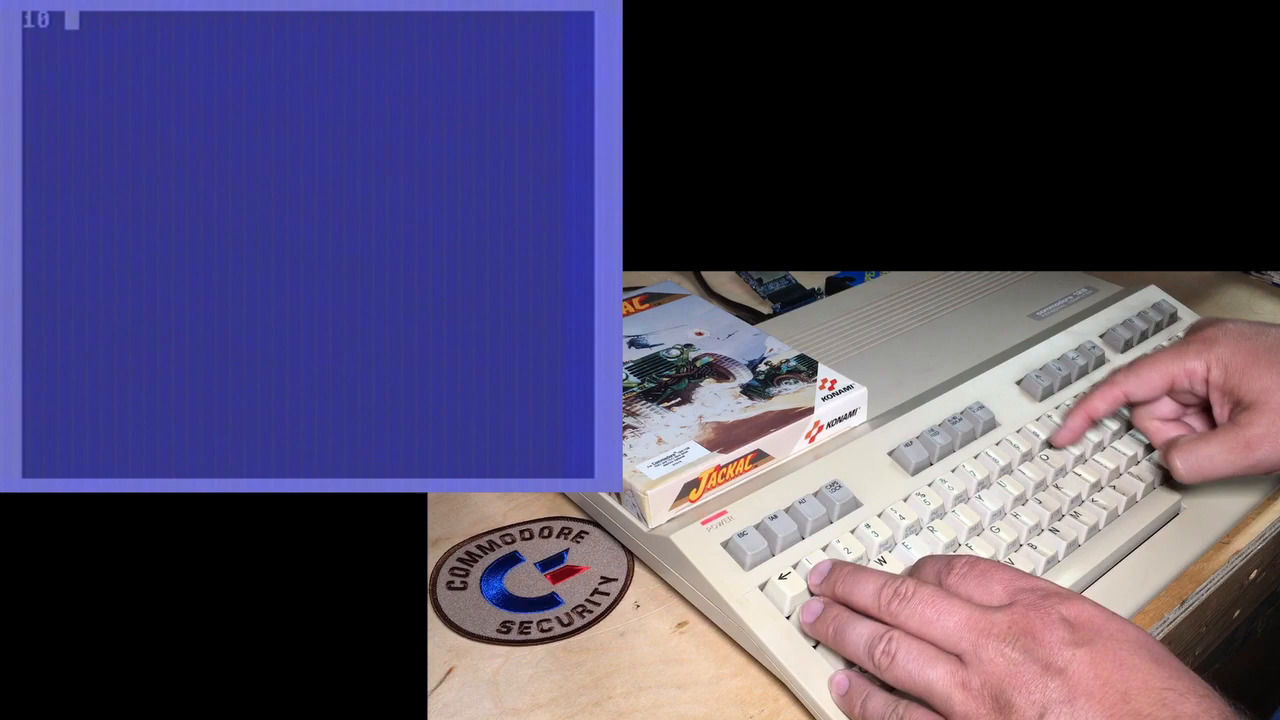
# Write lines 10 POKE 780,0:SYS 4096, 20 SYS 4099, 30 GOTO 20, run, break, reinitialise.
pyautogui.write('POKE 780,0:SYS 4096')
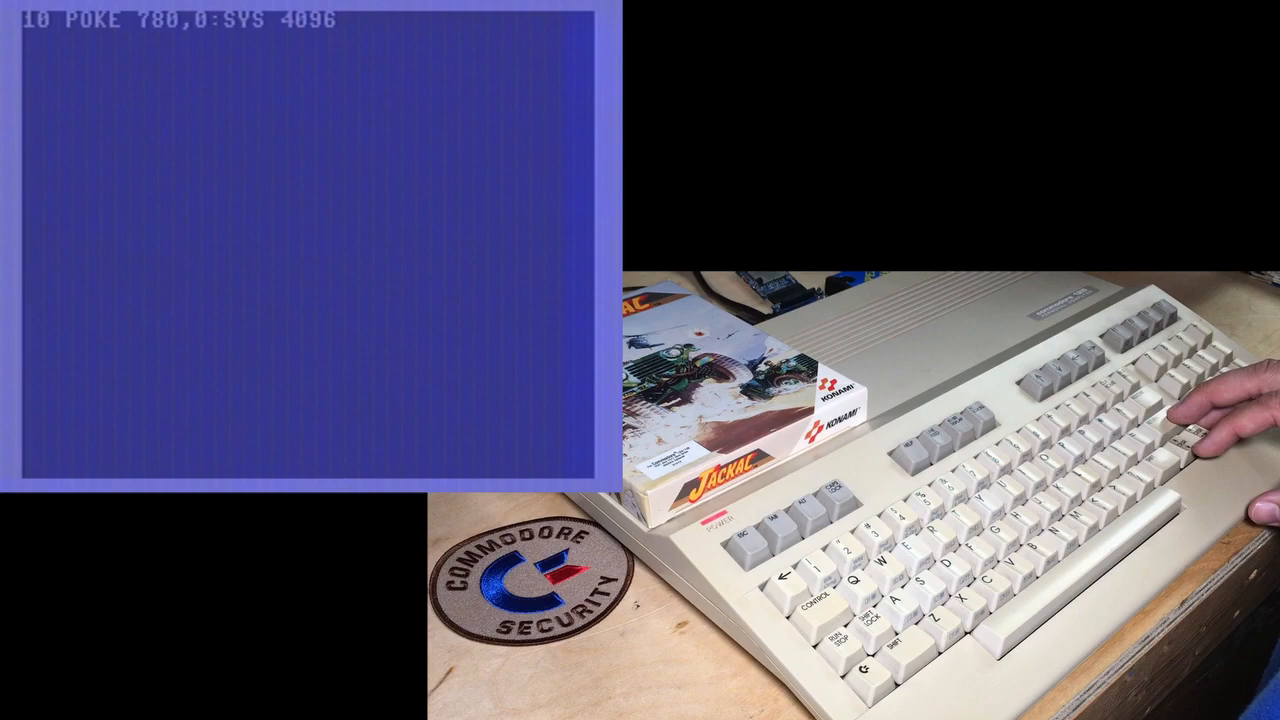
pyautogui.write('20 SYS 40')
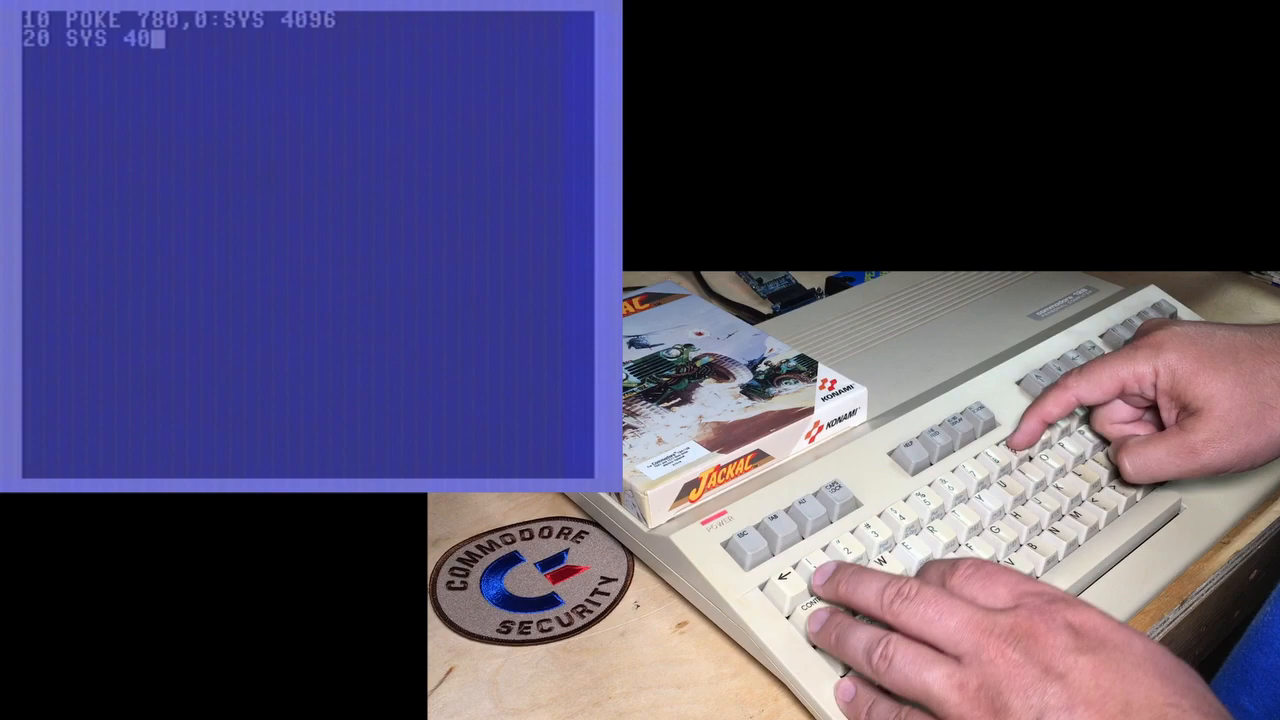
pyautogui.write('30 GOTO 20')
pyautogui.write('SYS4096')
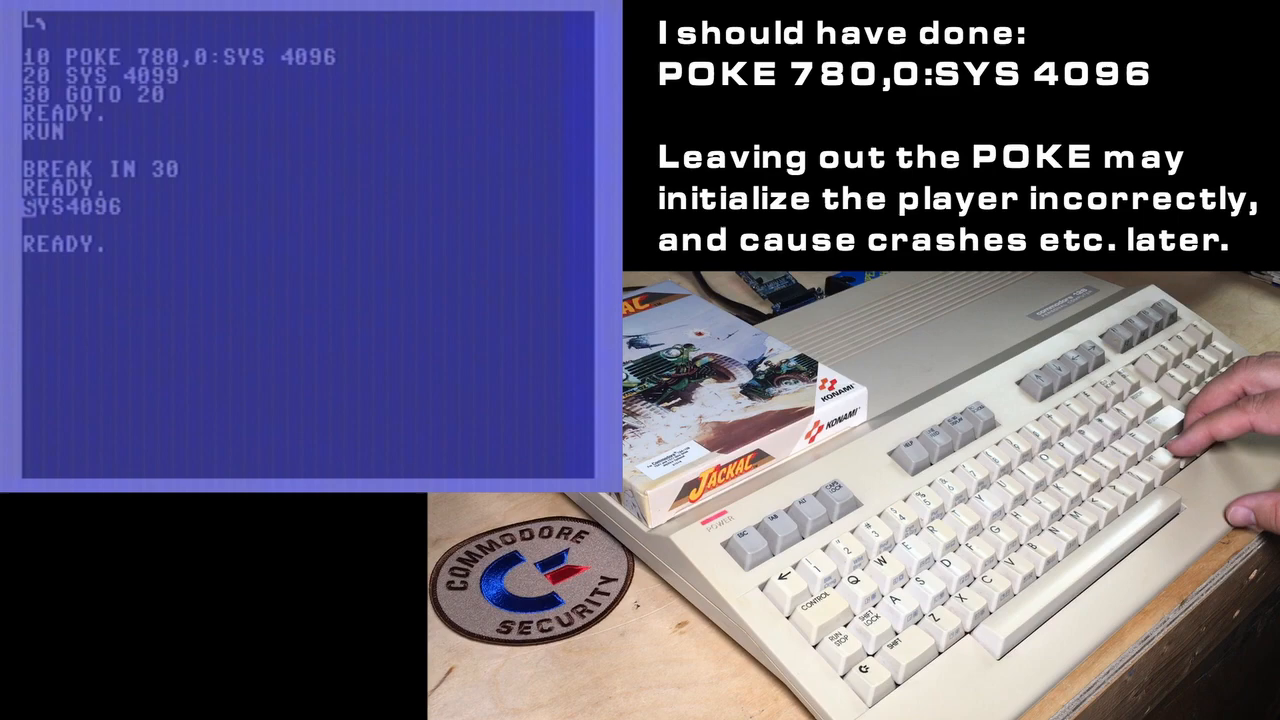
pyautogui.write('25')
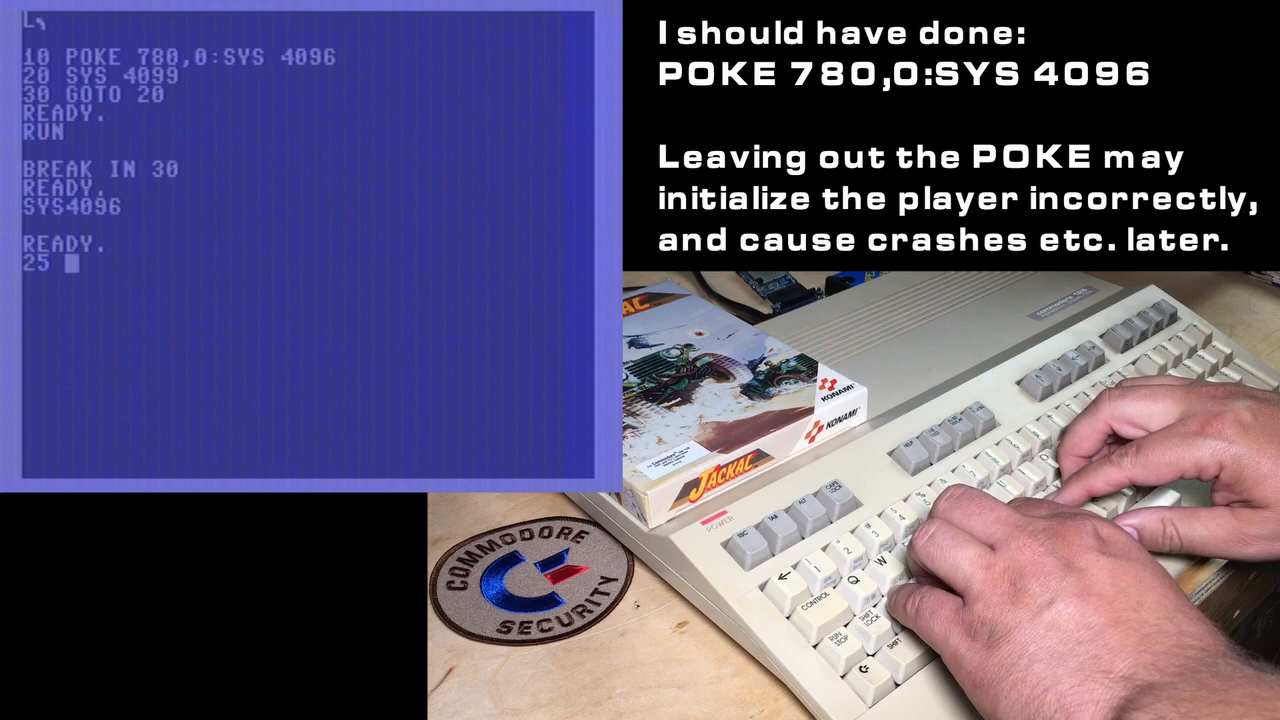
# Enter line 25 FOR X=1TO7:NEXT as a delay between player calls.
pyautogui.write('FOR')
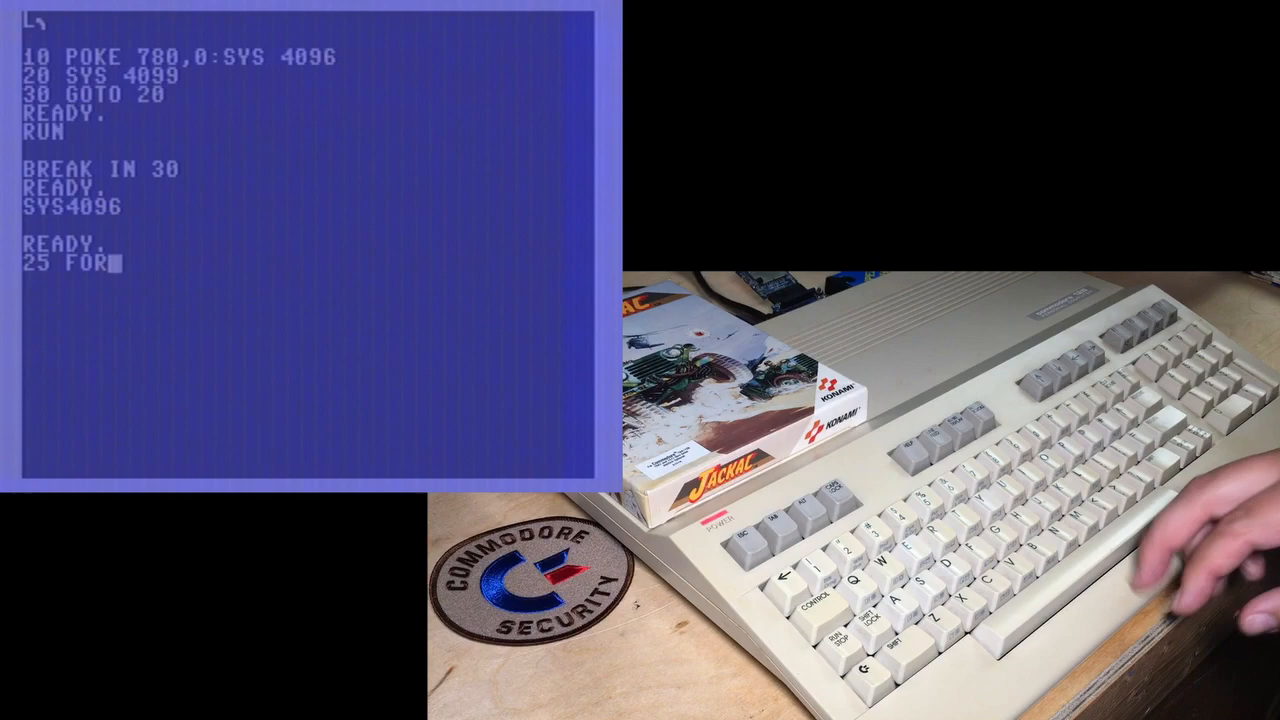
pyautogui.write('X=1TO7:NEXT')
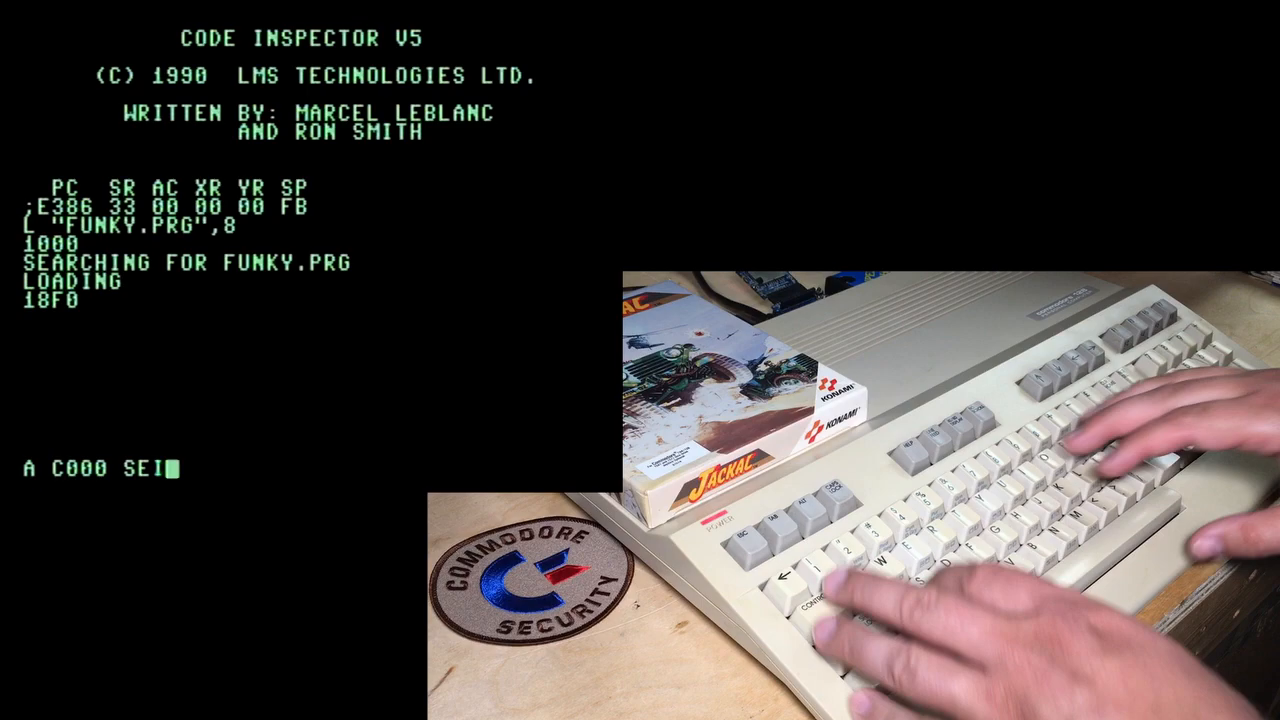
# Assemble at C000: SEI, JSR $1000, wait for raster $64, INC $D020, JSR $1003.
pyautogui.press('Return')
pyautogui.write('LDA #$00')
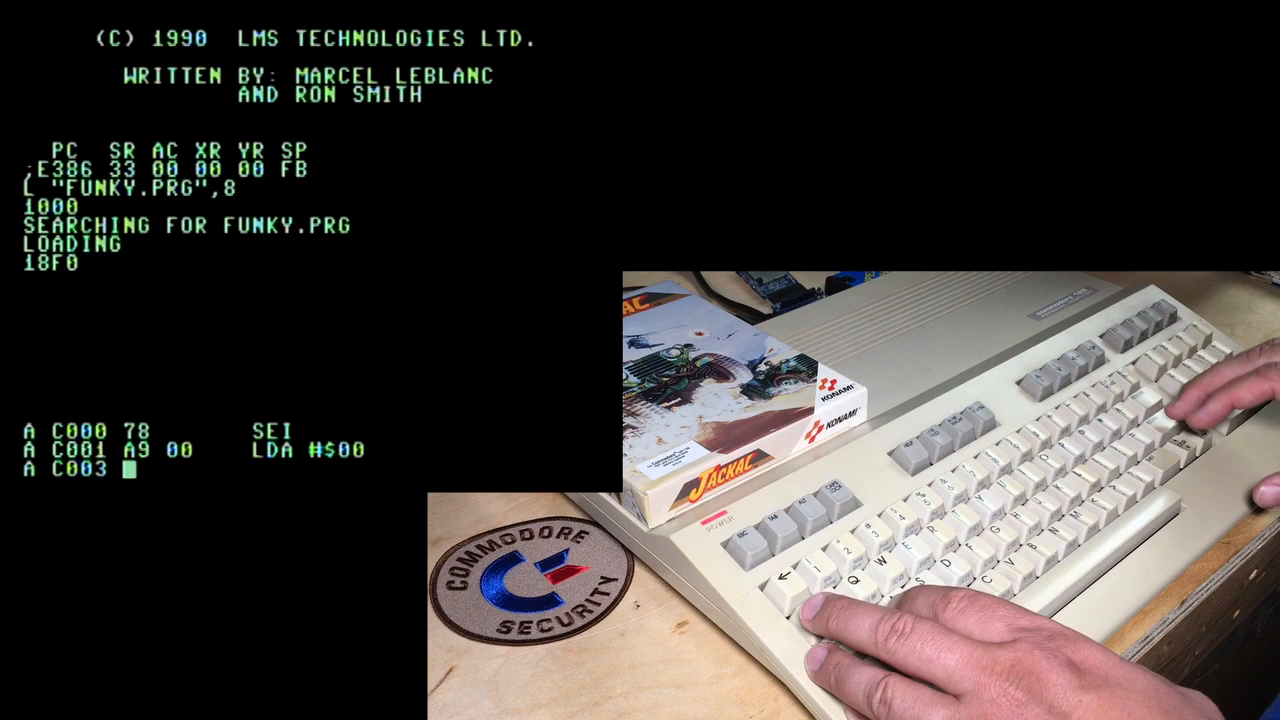
pyautogui.write('JSR $1000')
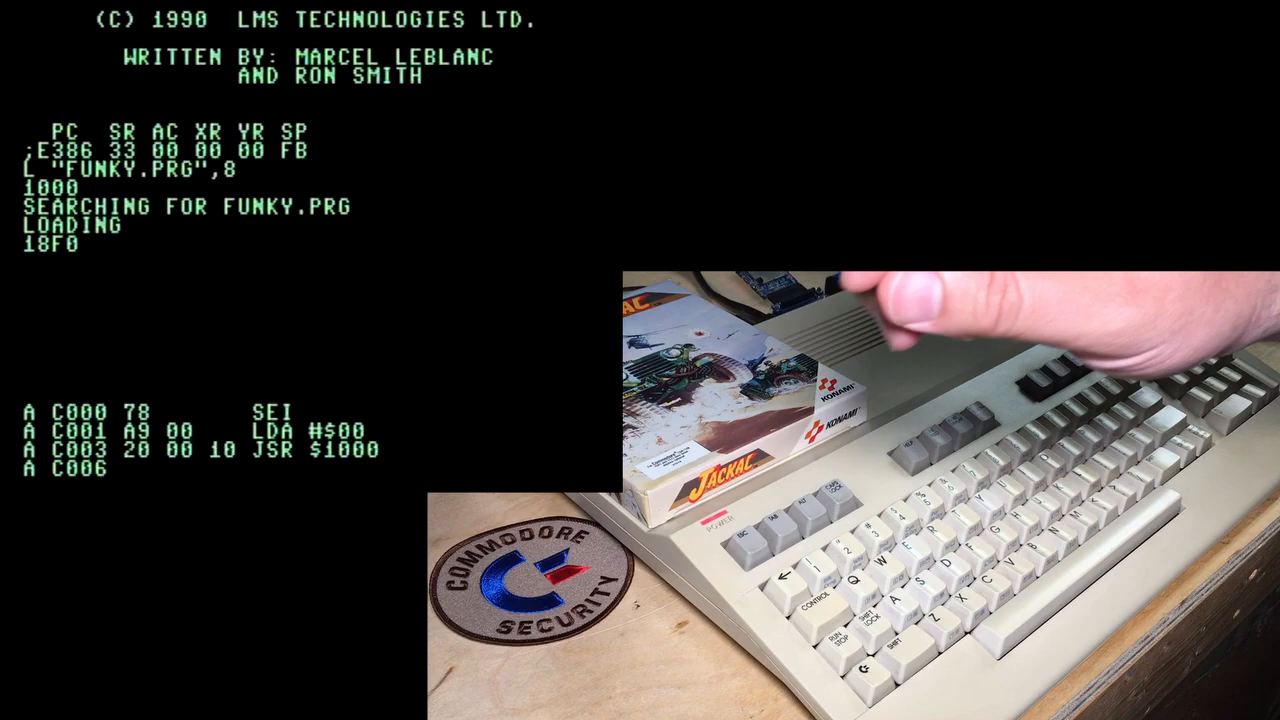
pyautogui.write('LDA #$64')
pyautogui.write('CMP $D012')
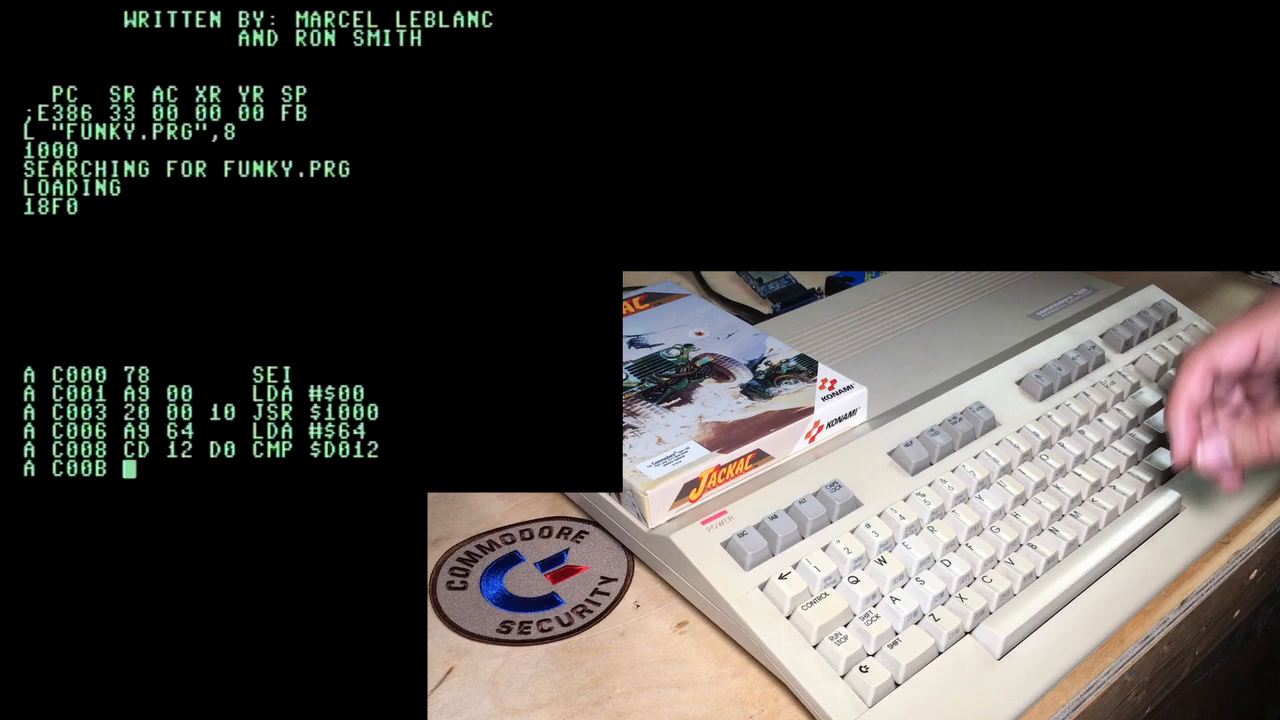
pyautogui.write('BNE')
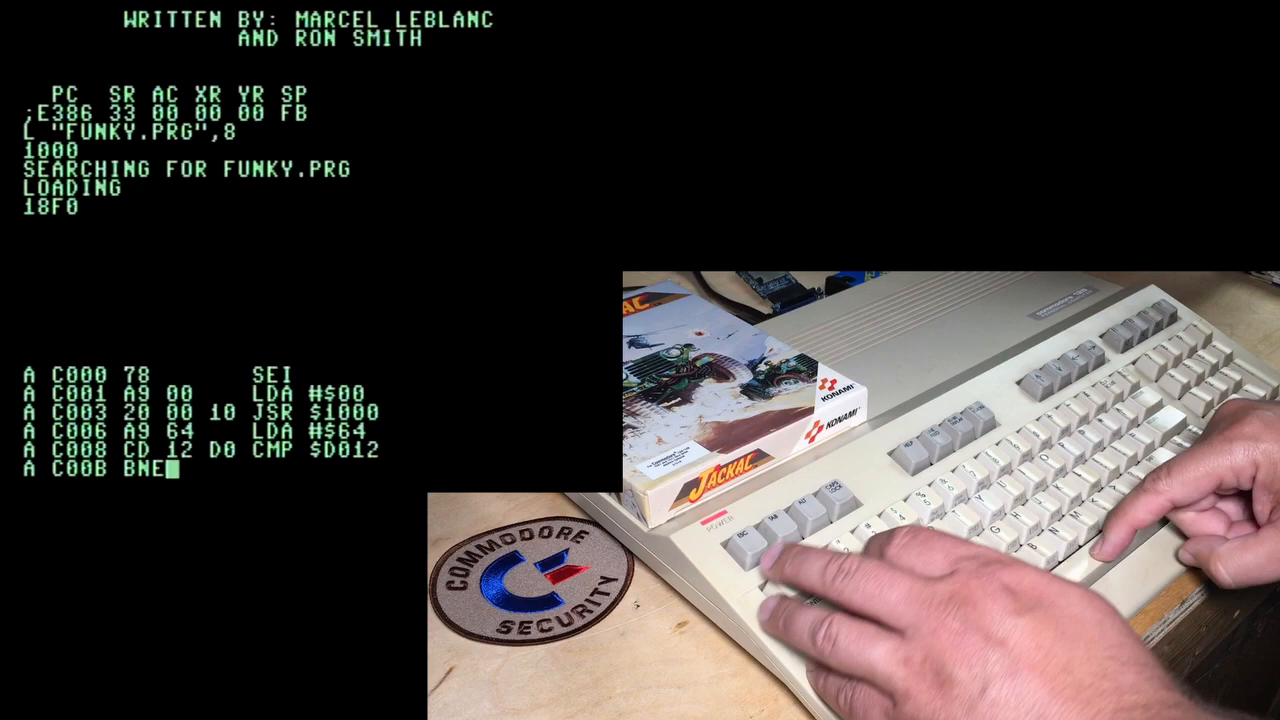
pyautogui.press('Return')
pyautogui.write('JSR $100')
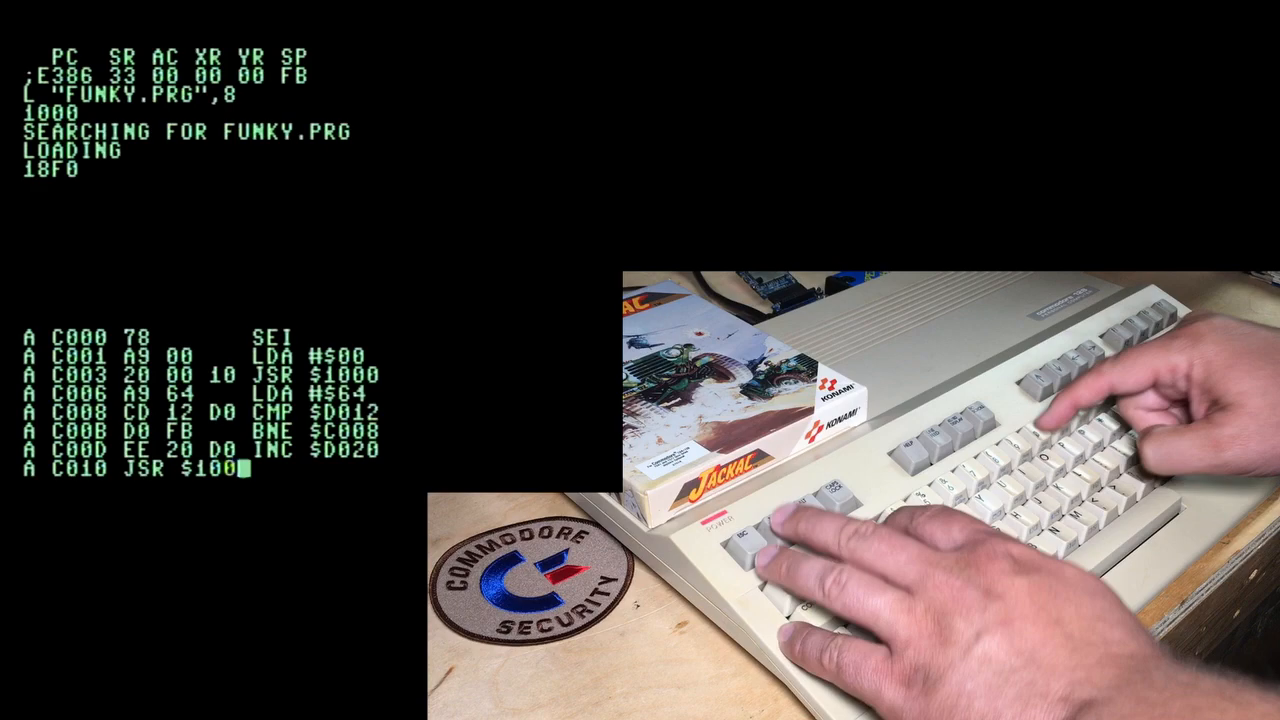
pyautogui.write('3')
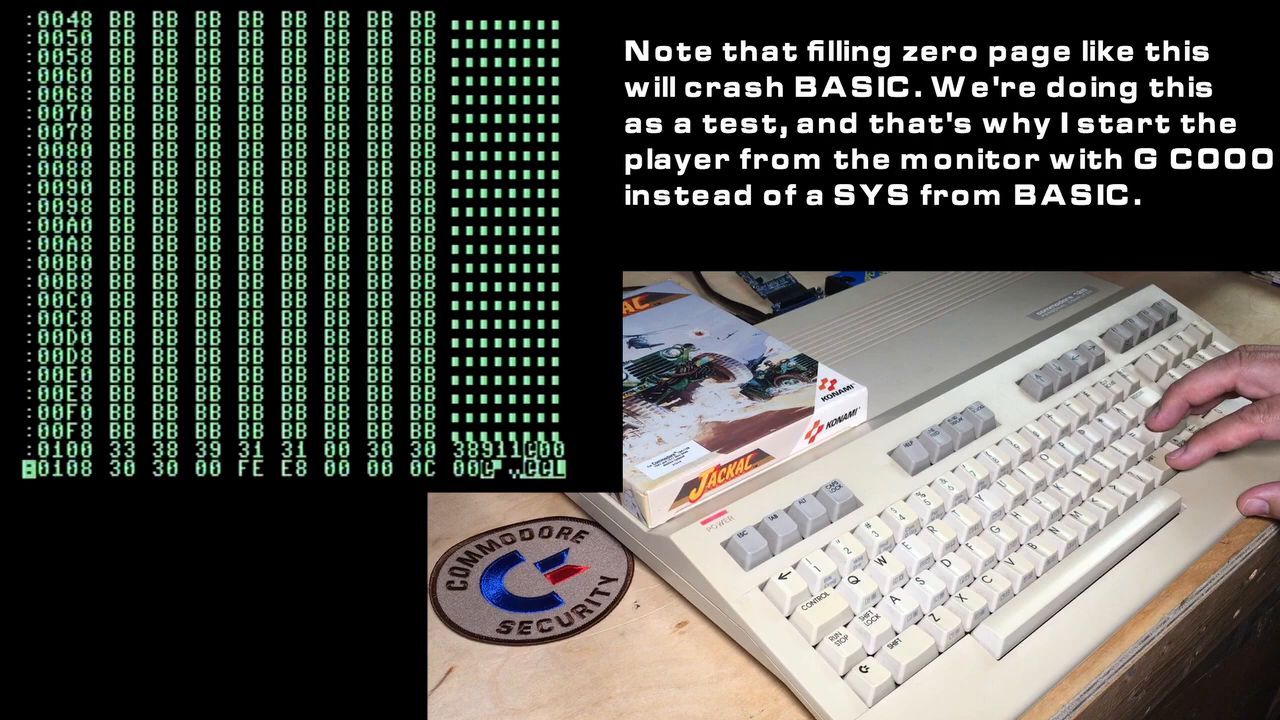
# Run the routine at C000 with G C000.
pyautogui.write('G C000')
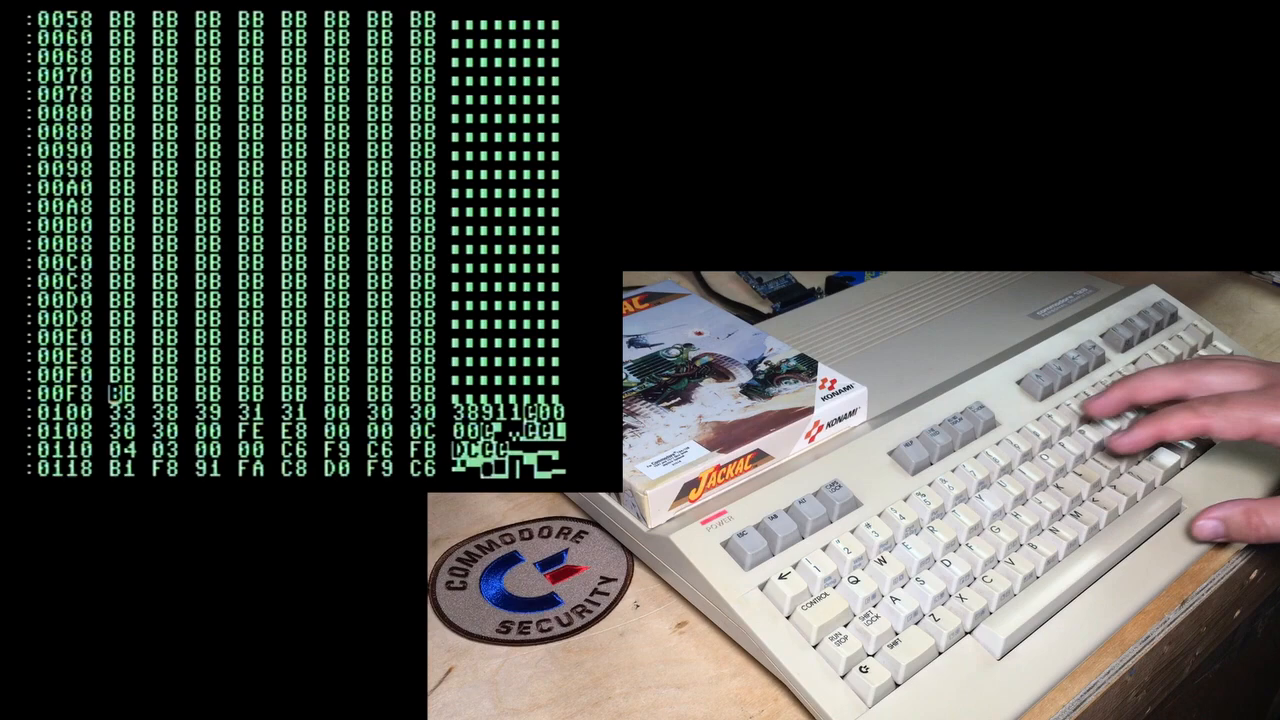
pyautogui.press('Return')
pyautogui.write('D EA31')
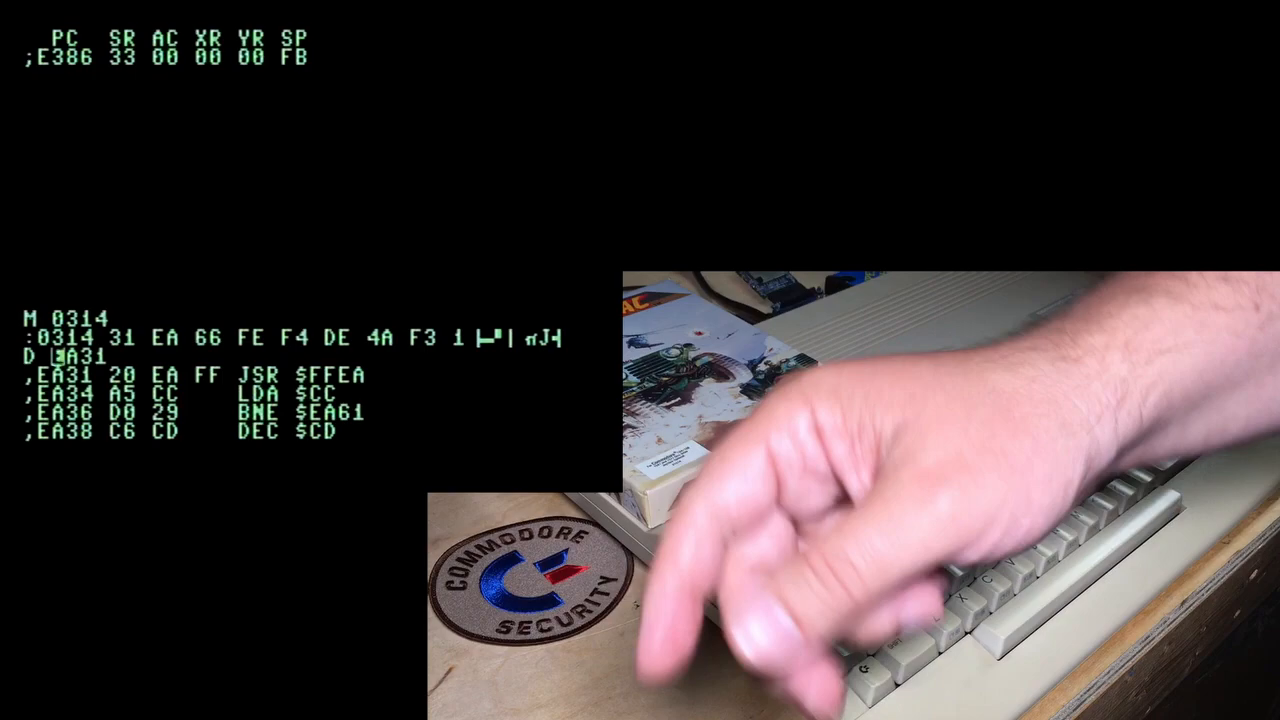
# Begin a new assembly at address C000 with A C000.
pyautogui.write('A C000')
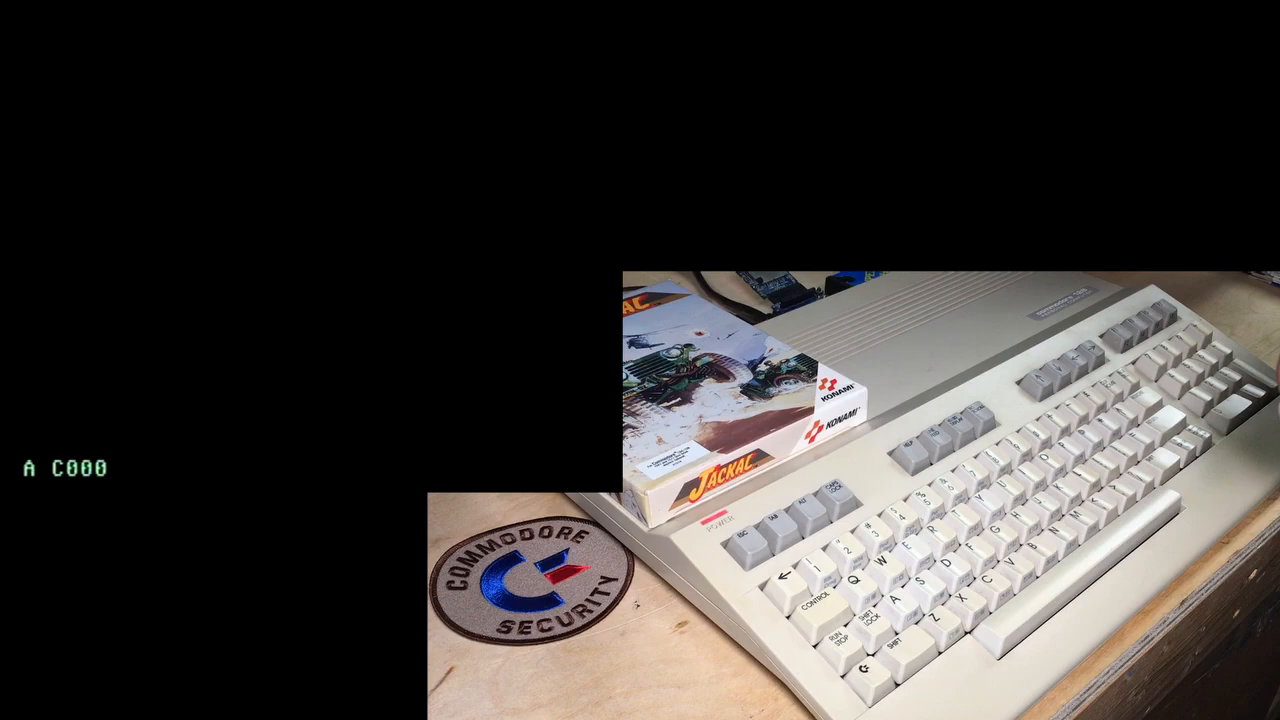
# Assemble the IRQ setup pointing $0314/$0315 to $C012, then INC $D020 and JSR $1003.
pyautogui.write('LDA #0')
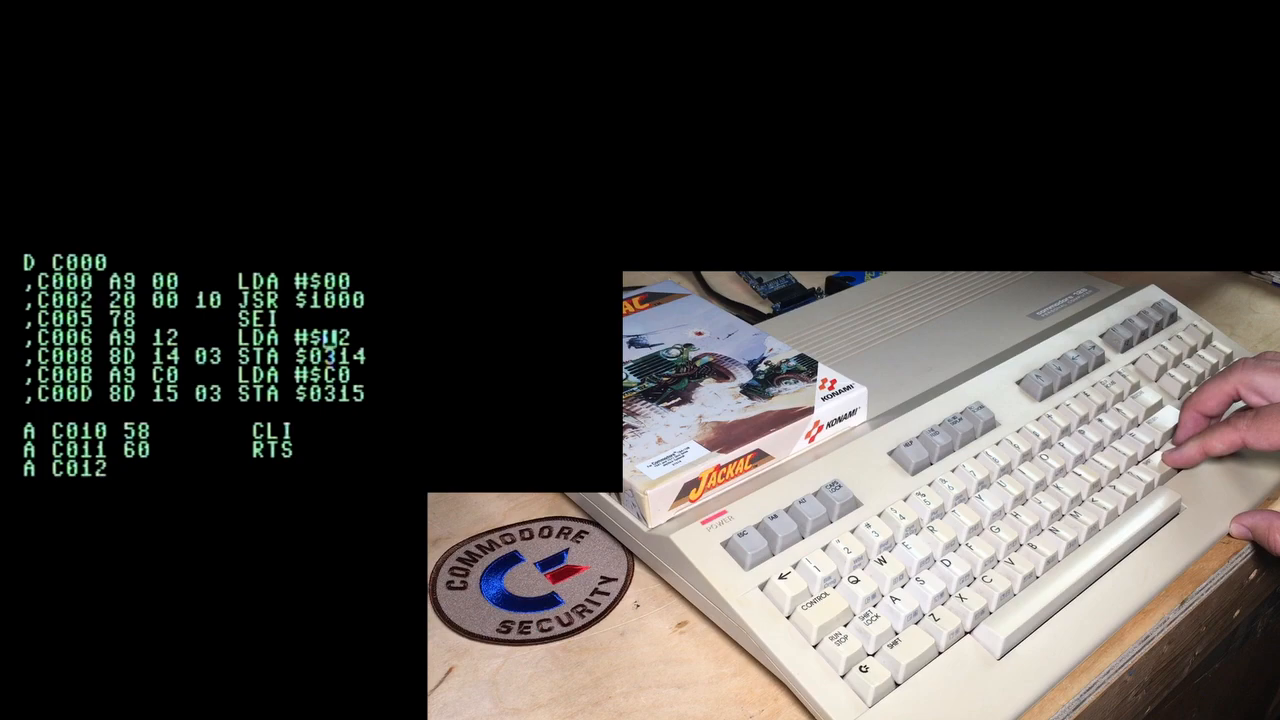
pyautogui.write('INC $D020')
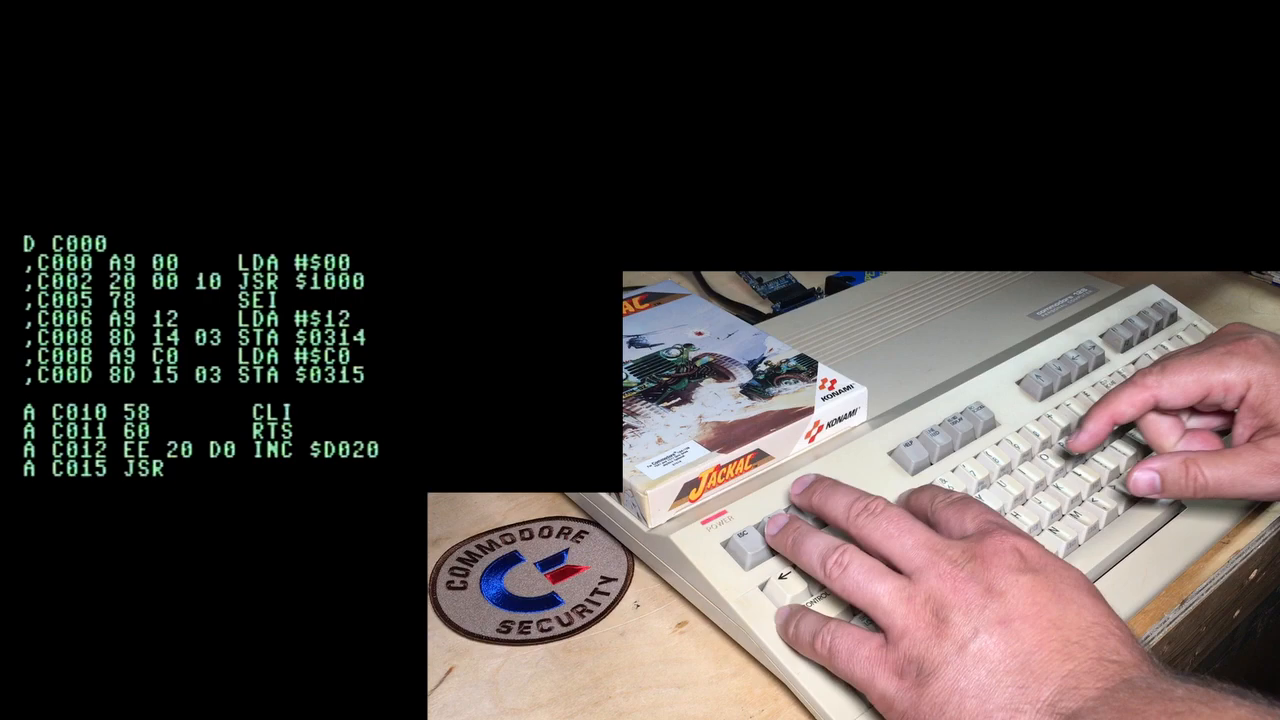
pyautogui.write('JSR $1003')
pyautogui.write('SYS 49152')
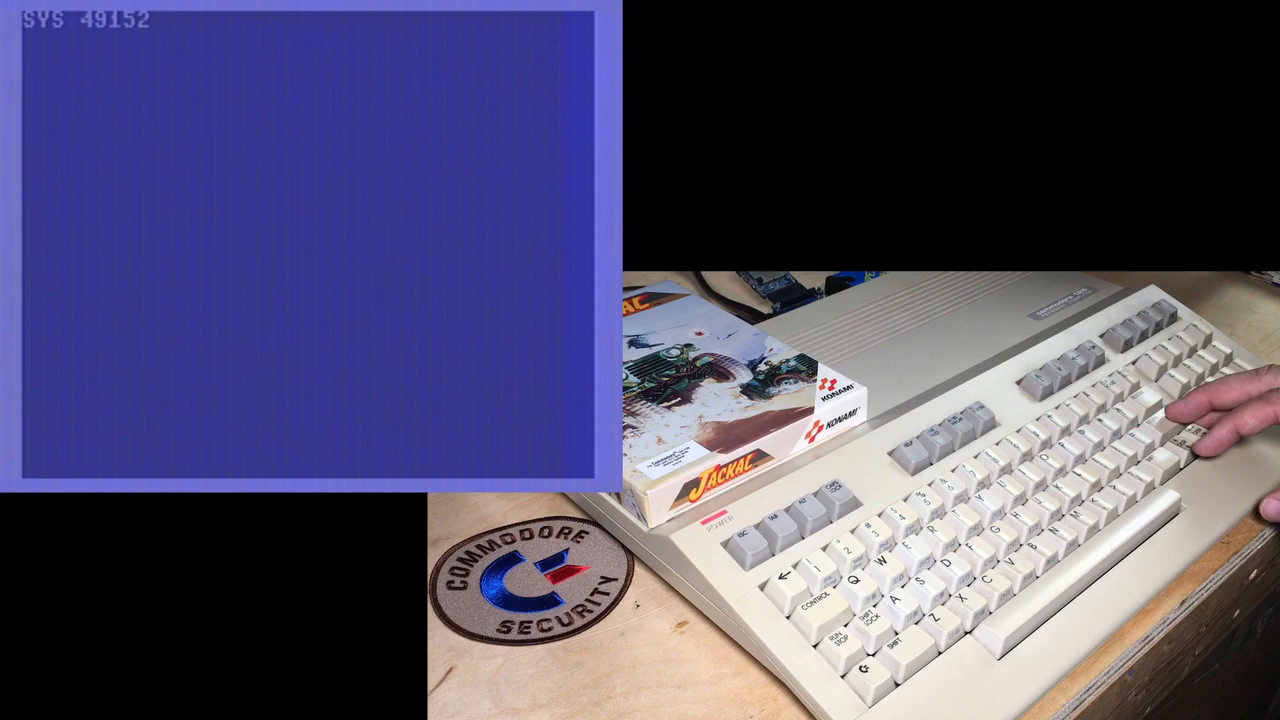
# Execute SYS 49152 to install the raster-interrupt player.
pyautogui.press('Return')
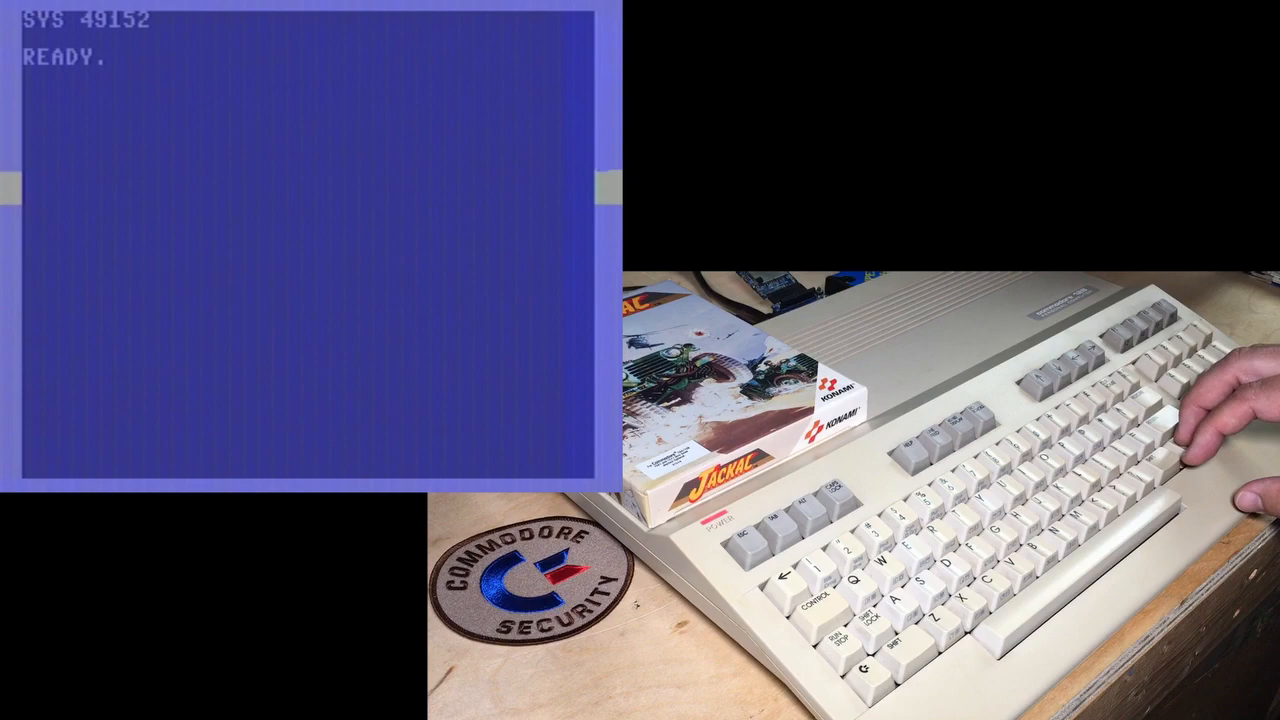
# Type the maze line 10?CHR$(205.5+RND(1));:GOTO10.
pyautogui.write('10?CH')
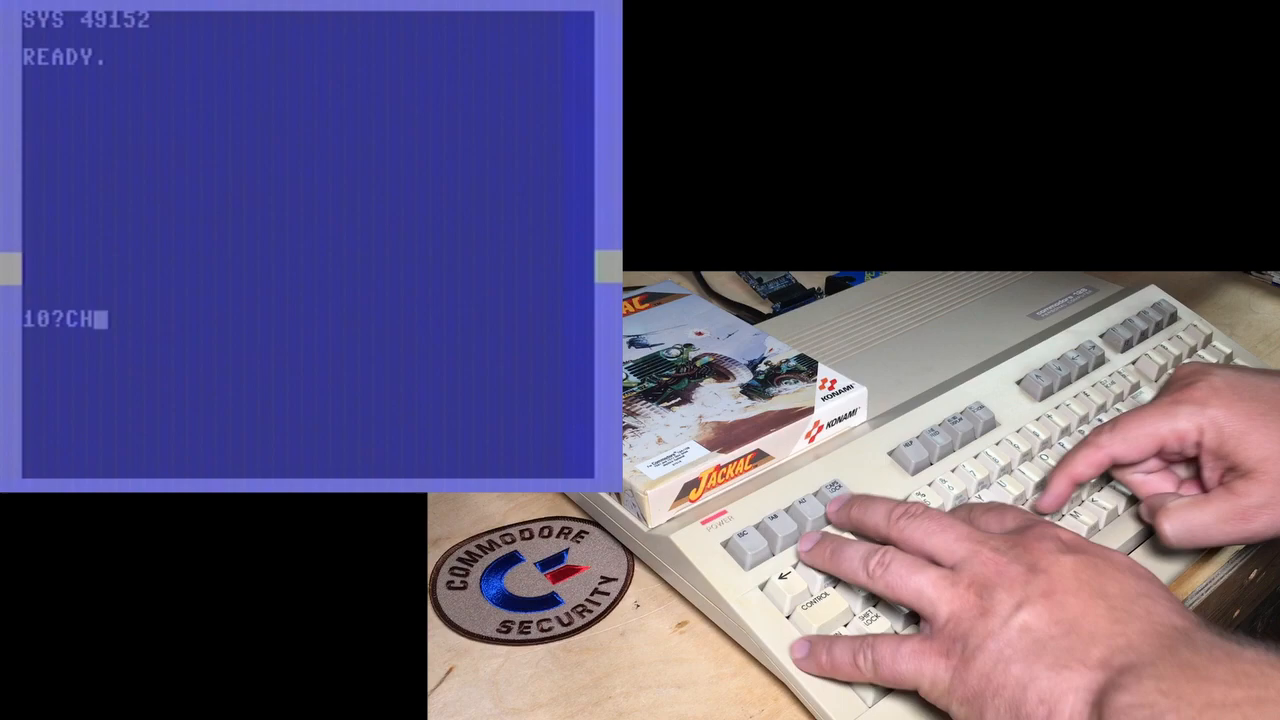
pyautogui.write('R$(205.5+I')
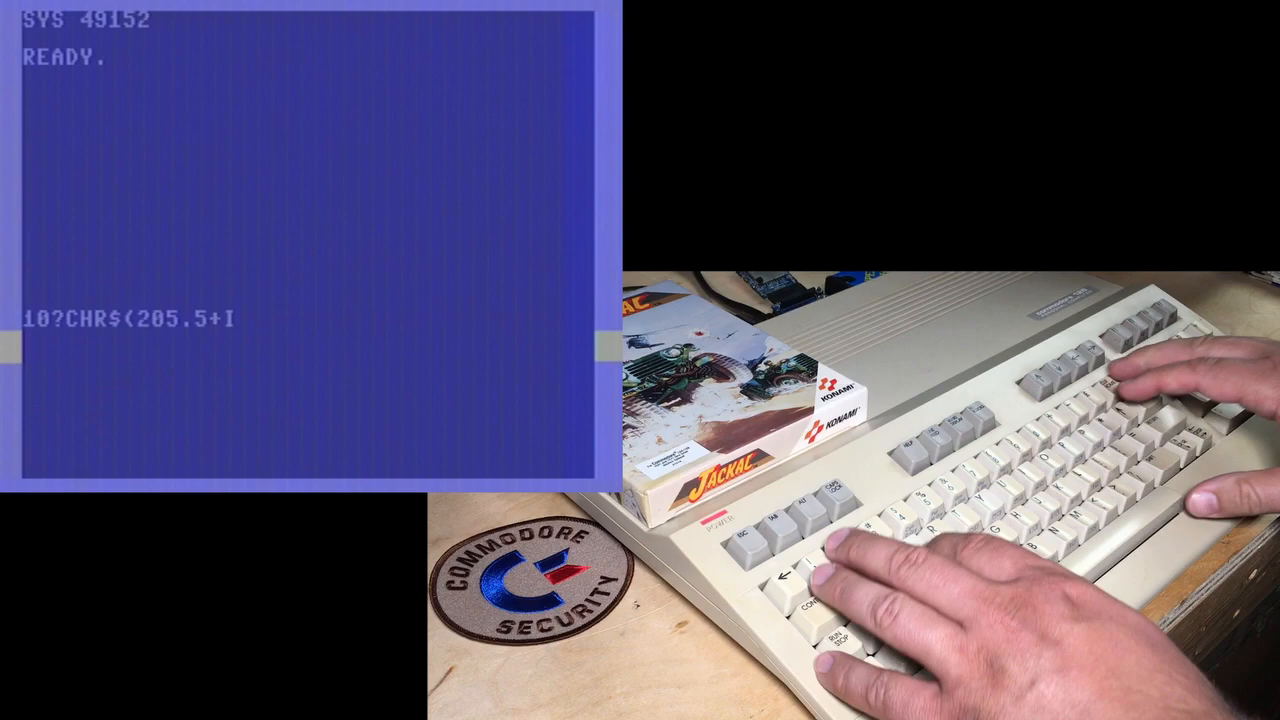
pyautogui.write('RND(1));:GOTO10')
pyautogui.write('POKE 44,32')
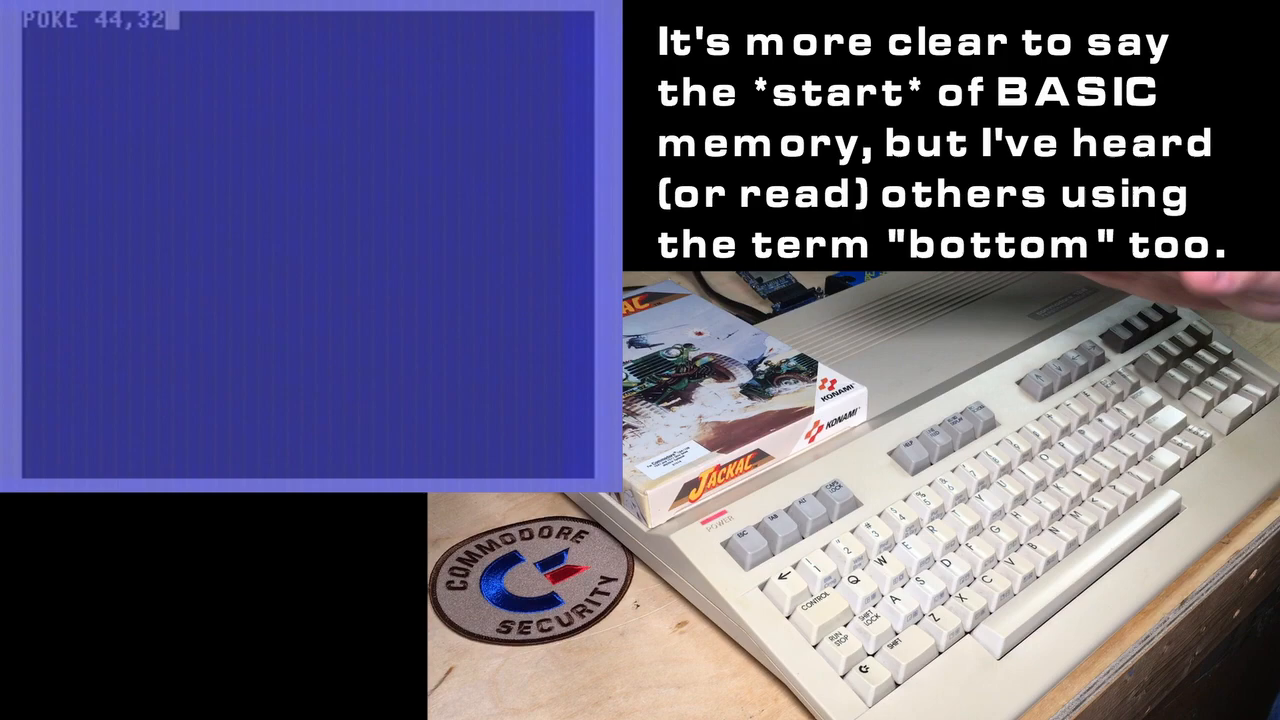
# Enter POKE 44,32:POKE 32*256,0:NEW to start BASIC at page 32, then begin noting $1000.
pyautogui.write(':POKE 32')
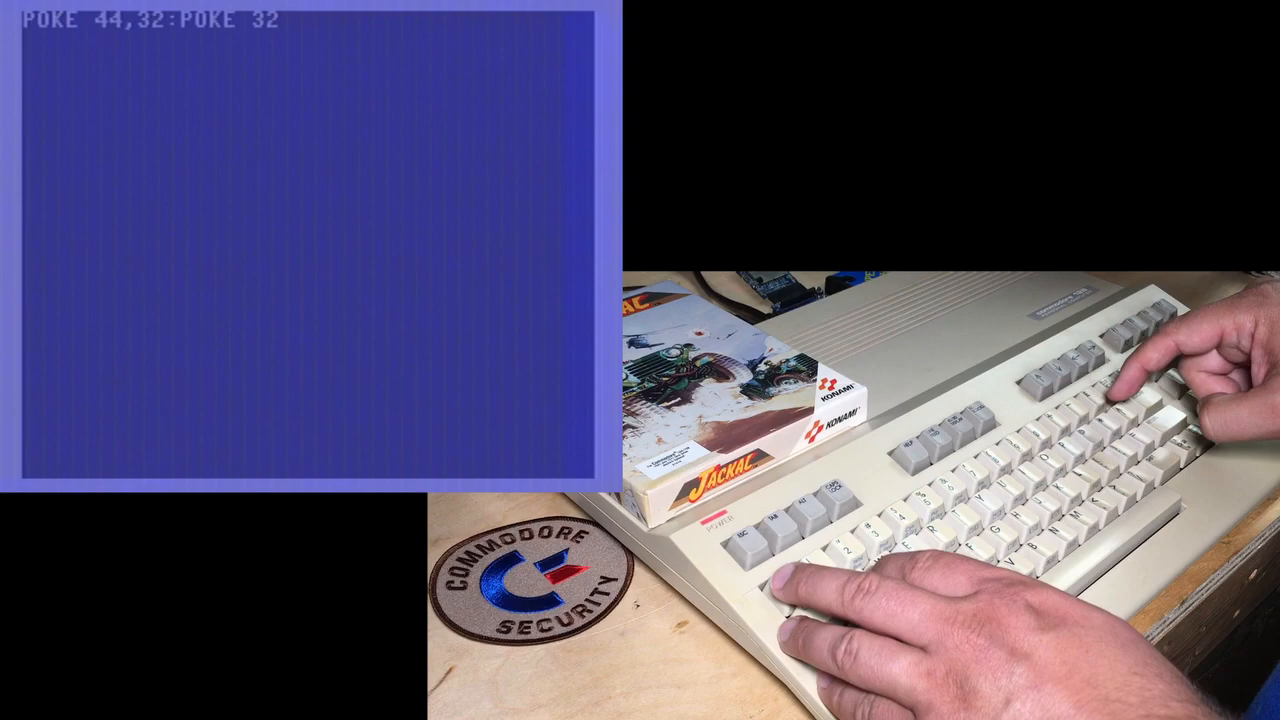
pyautogui.write('*256,0:NEW')
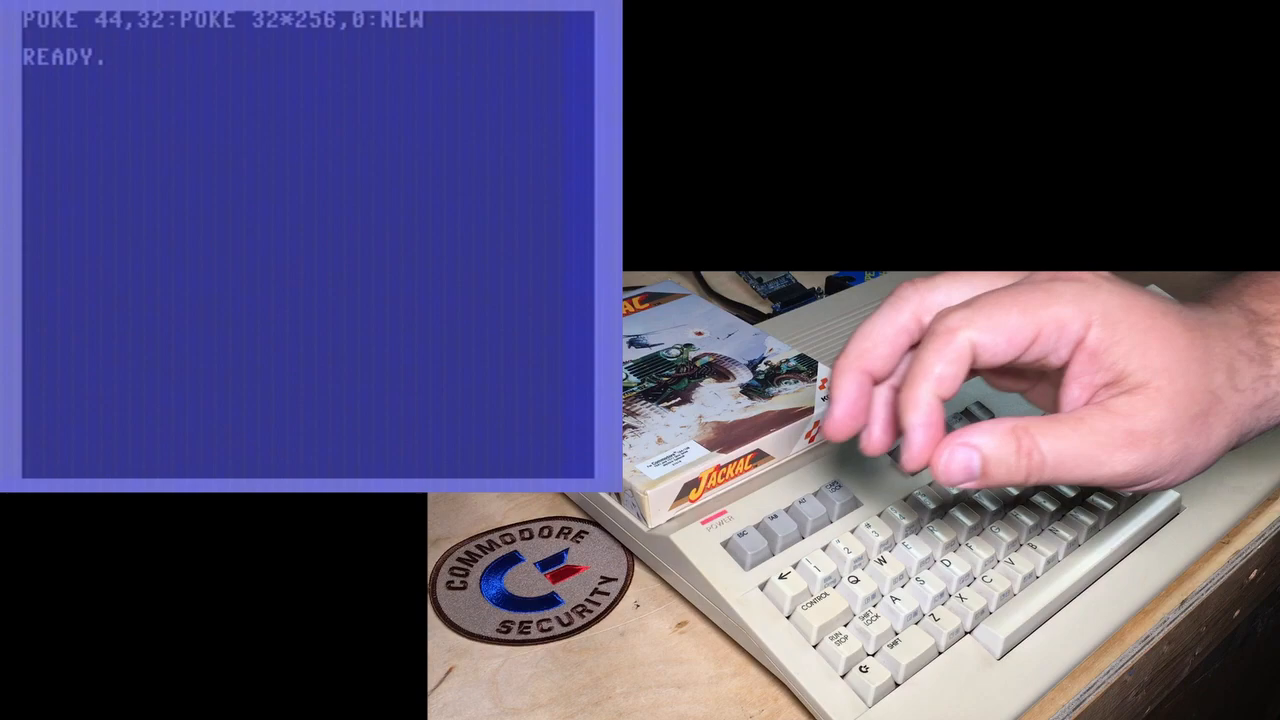
pyautogui.write('$1000')
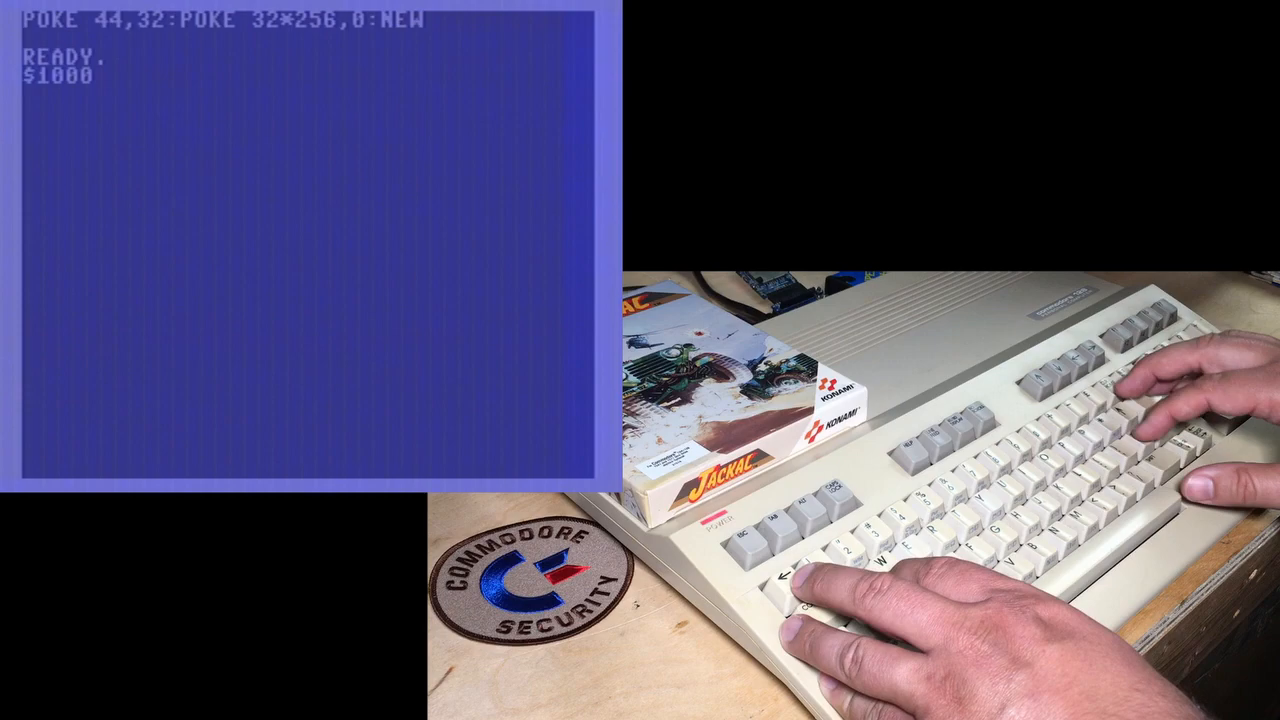
# Write hex-to-decimal notes: $1000 = 4096, $2000 = 8192, $20 = 32.
pyautogui.write('$2000 = 8192')
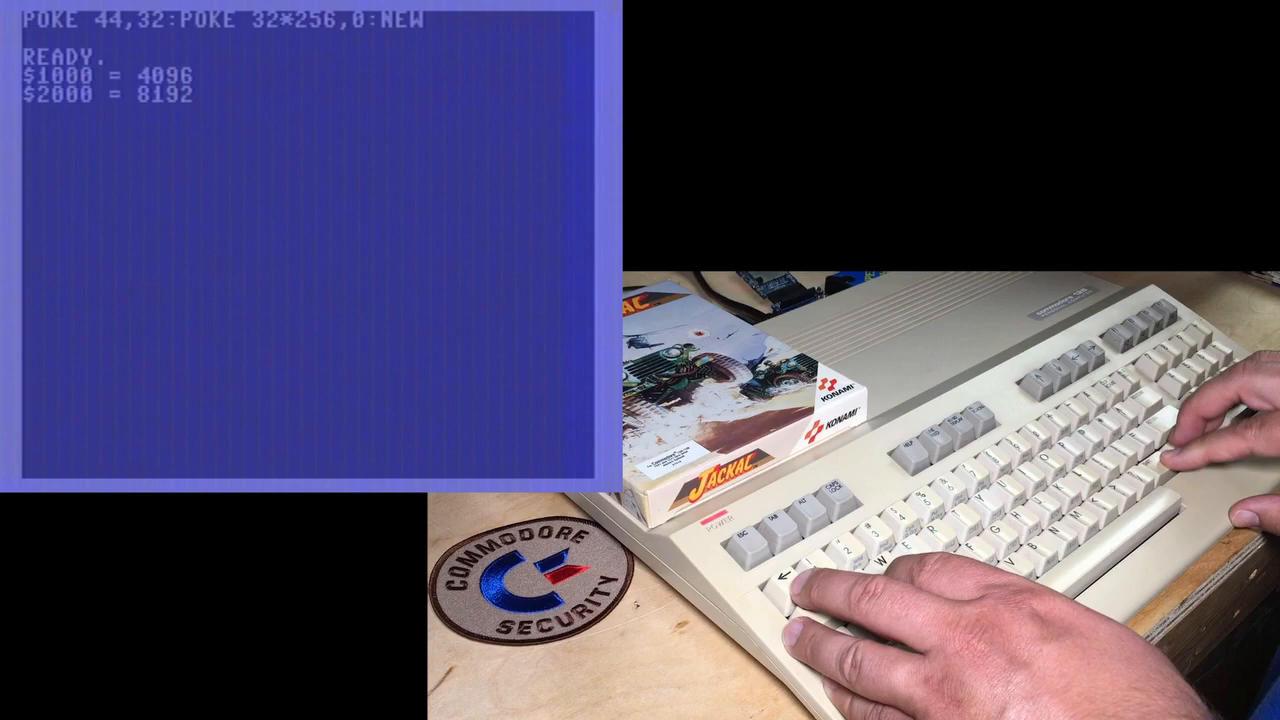
pyautogui.write('$20 = 32')
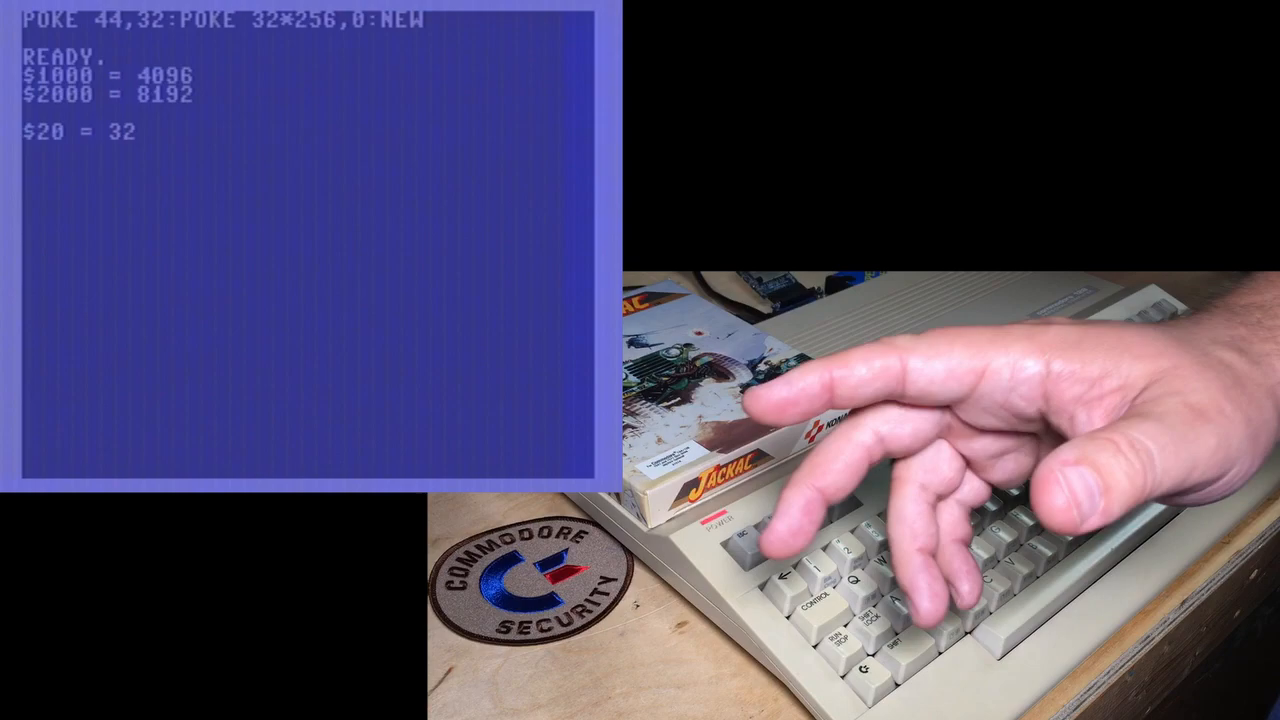
# Type line number 10 to start the new BASIC program.
pyautogui.write('10')
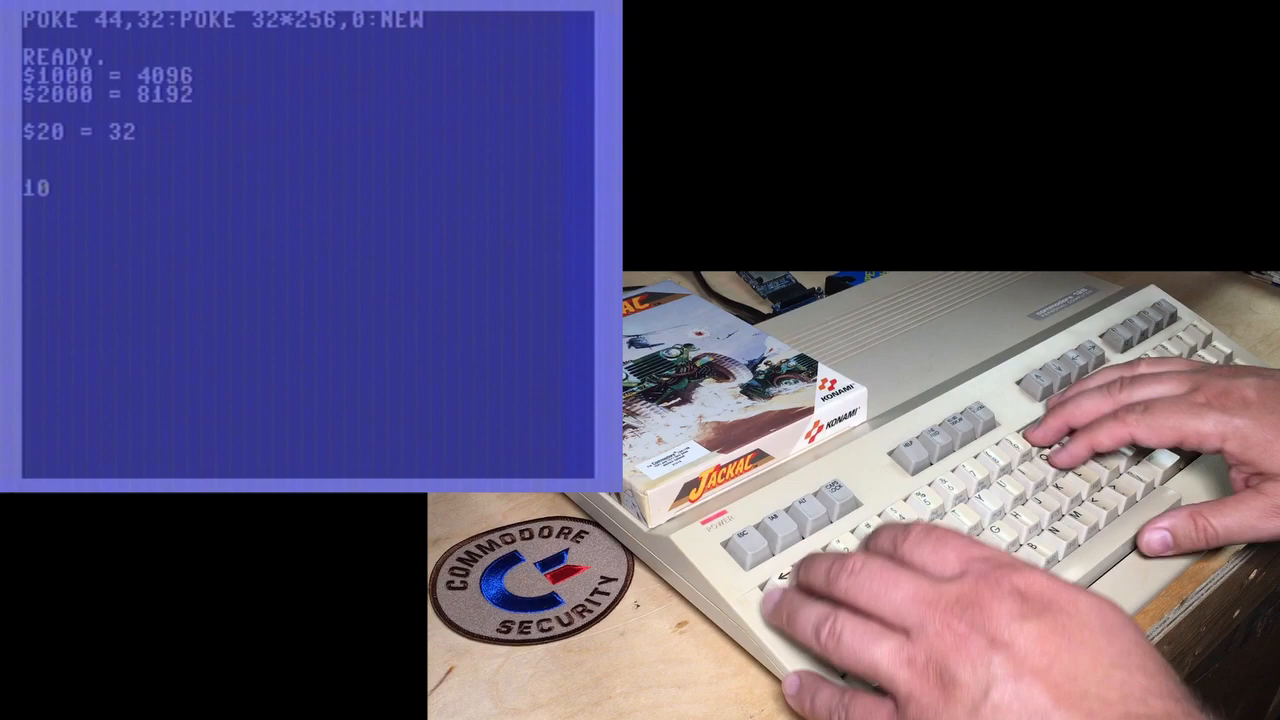
pyautogui.write('?"HELLO"')
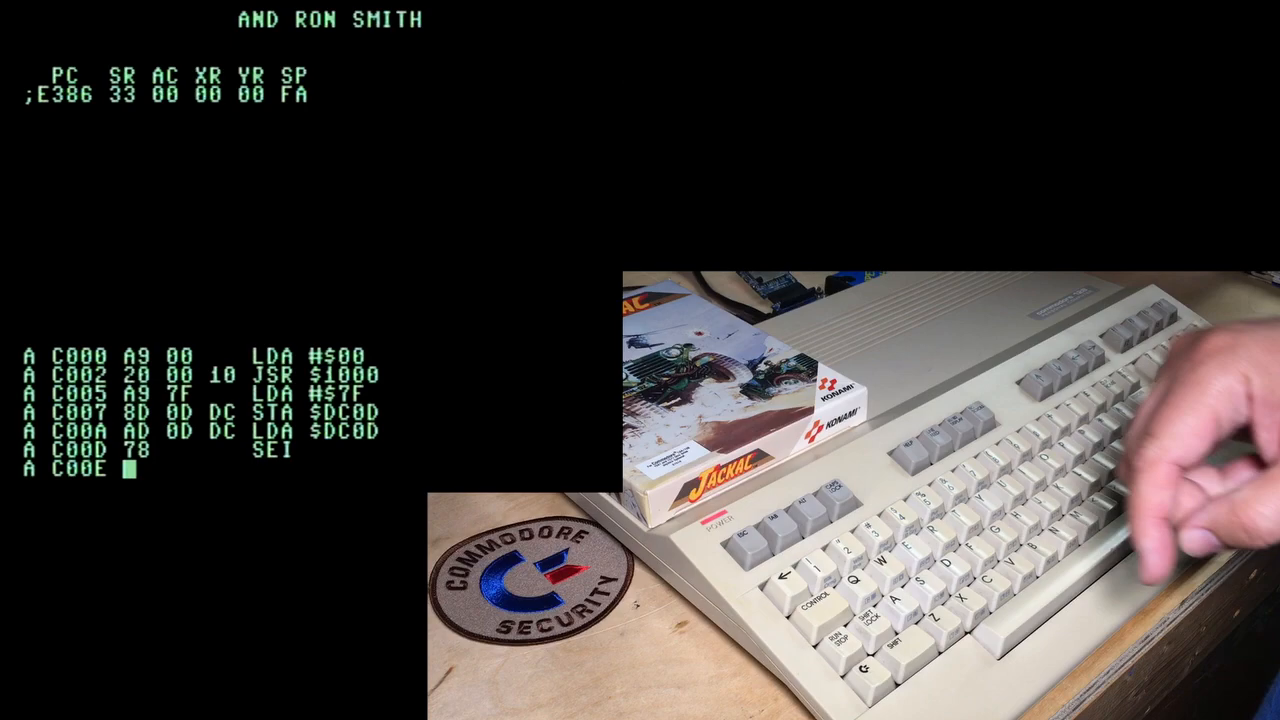
# Assemble LDA #$01, STA $D01A, LDA #$64, STA $D012, LDA $D011, AND #$7F from C00E.
pyautogui.write('LDA #1')
pyautogui.write('LDA $D011')
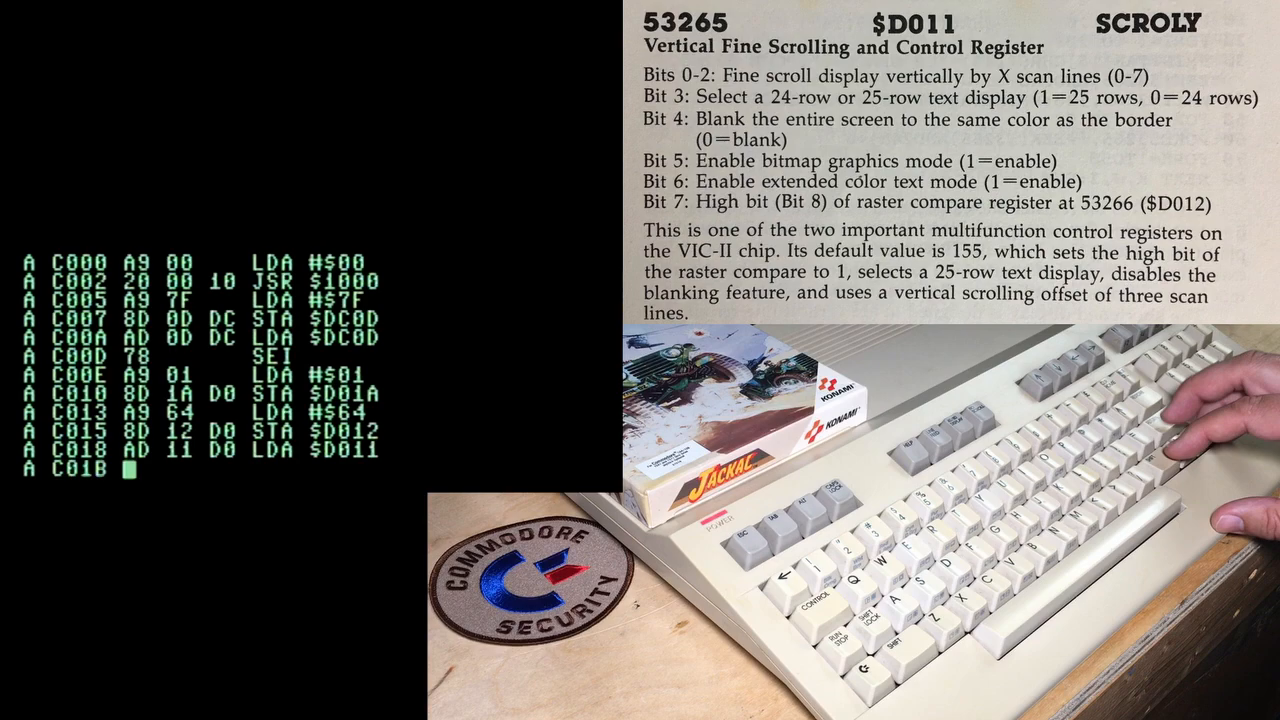
pyautogui.write('AND #$7F')
pyautogui.write('JMP $EA31')
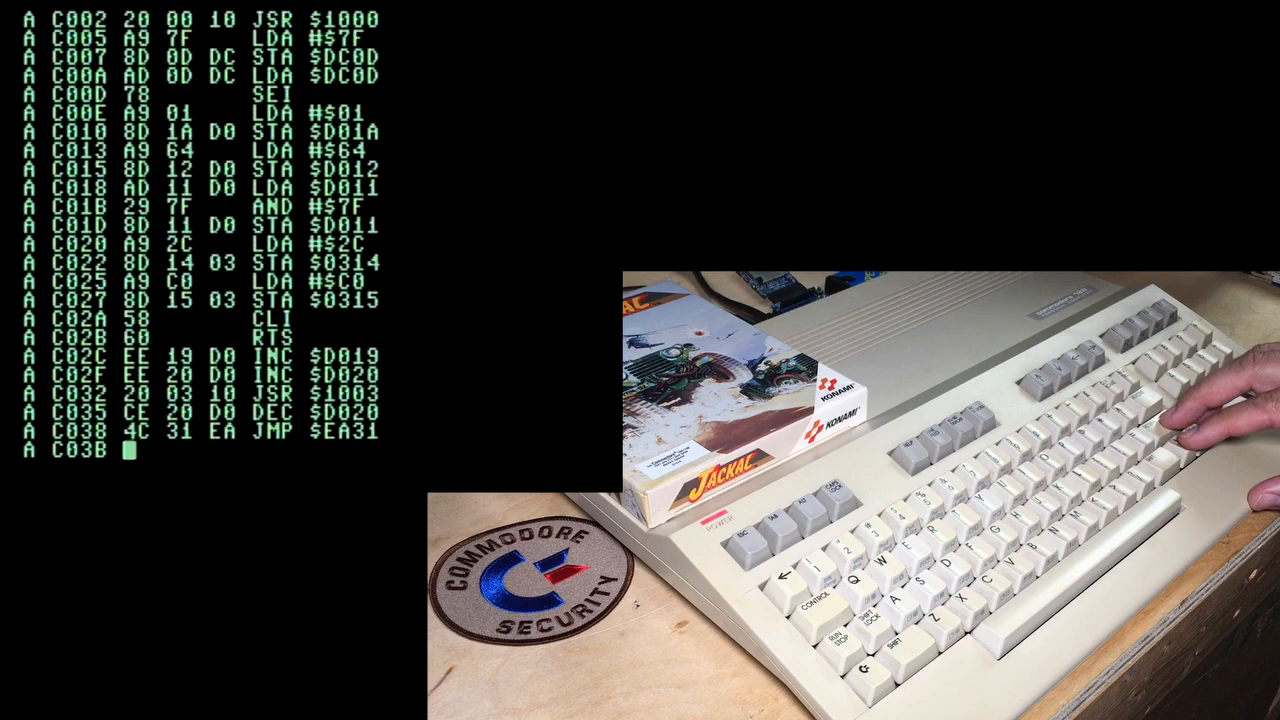
# Load the tune with the monitor command L "VIDEO...".
pyautogui.write('L "VIDEO.')
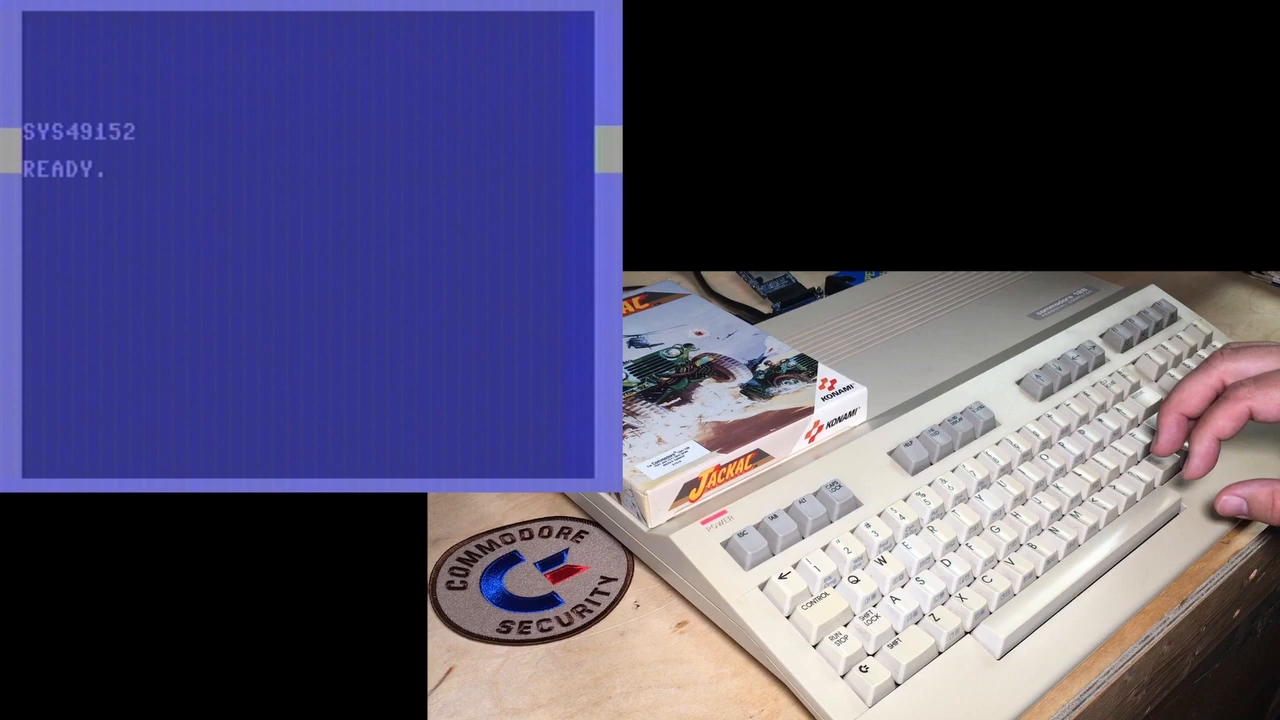
# Start typing the maze line 10?CHR$(205.5+RND(1)) below READY.
pyautogui.write('10?CHR$(205.5+RND(1));:G')
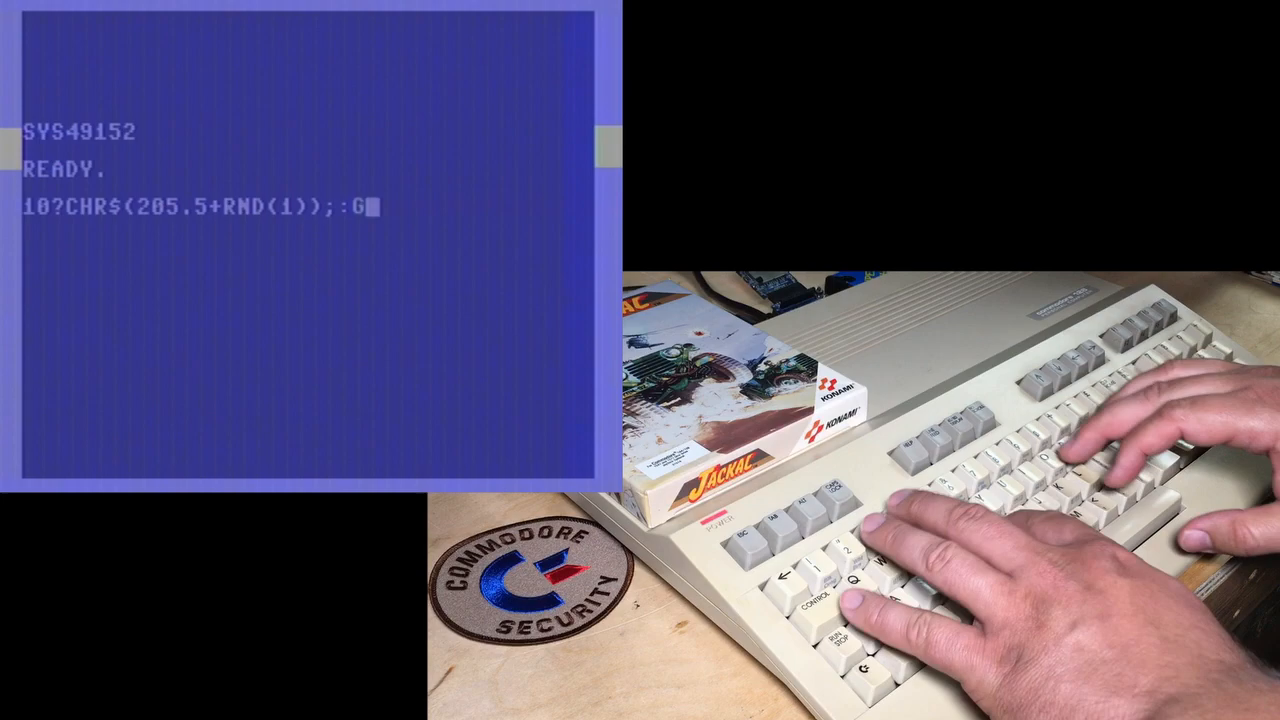
# Store the maze line 10?CHR$(205.5+RND(1));:GOTO10 in the program.
pyautogui.press('Return')
pyautogui.write('RUN')
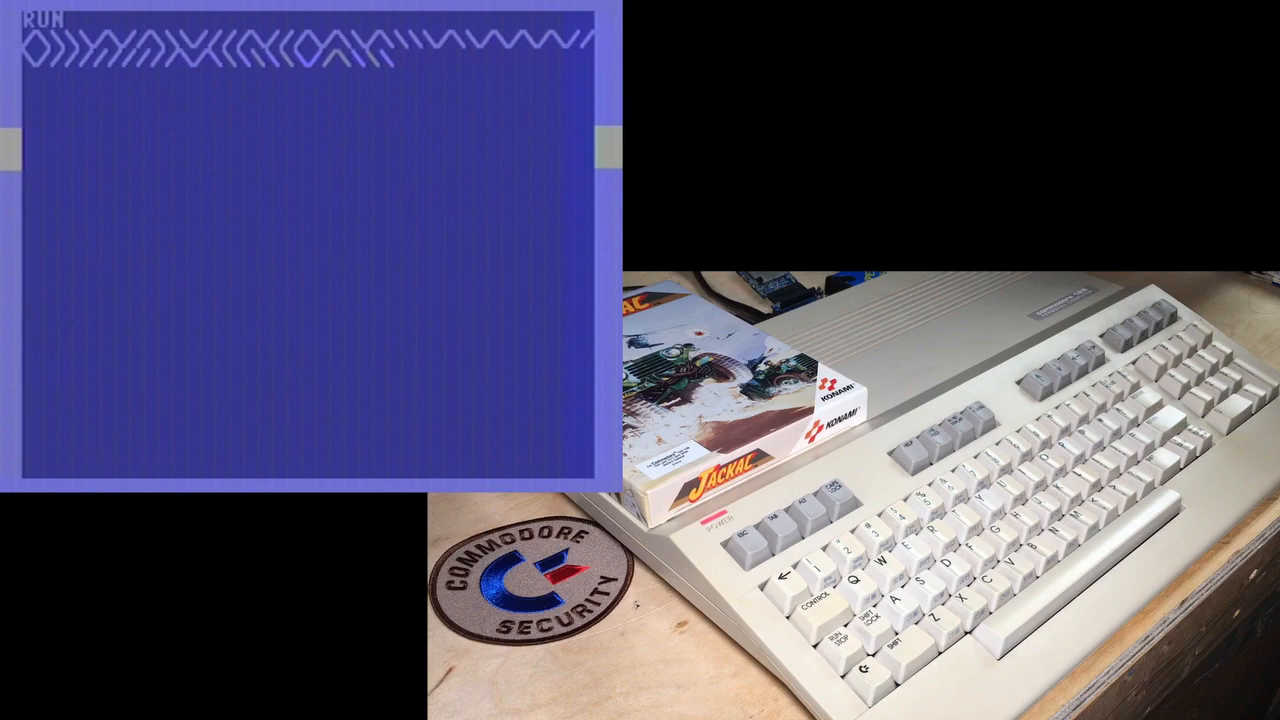